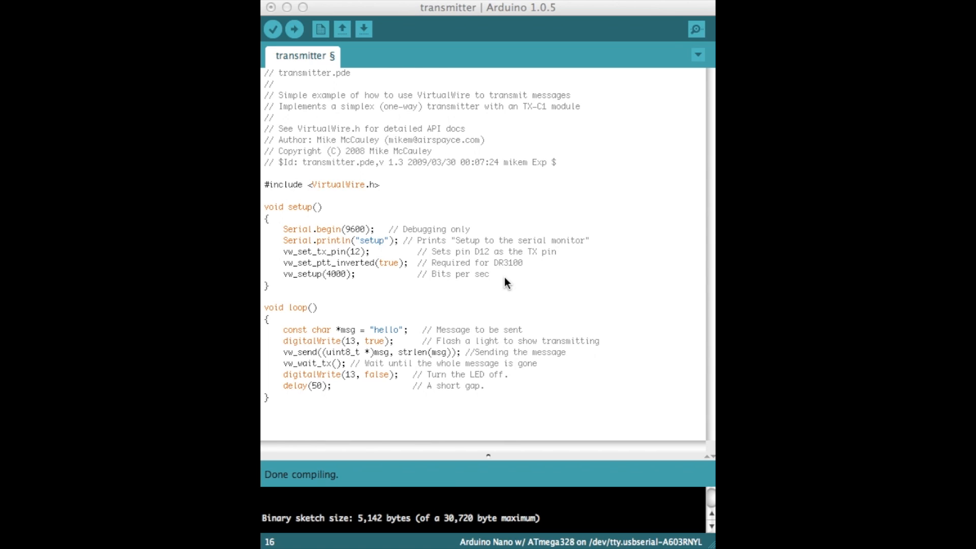
mouse_move(387, 162)
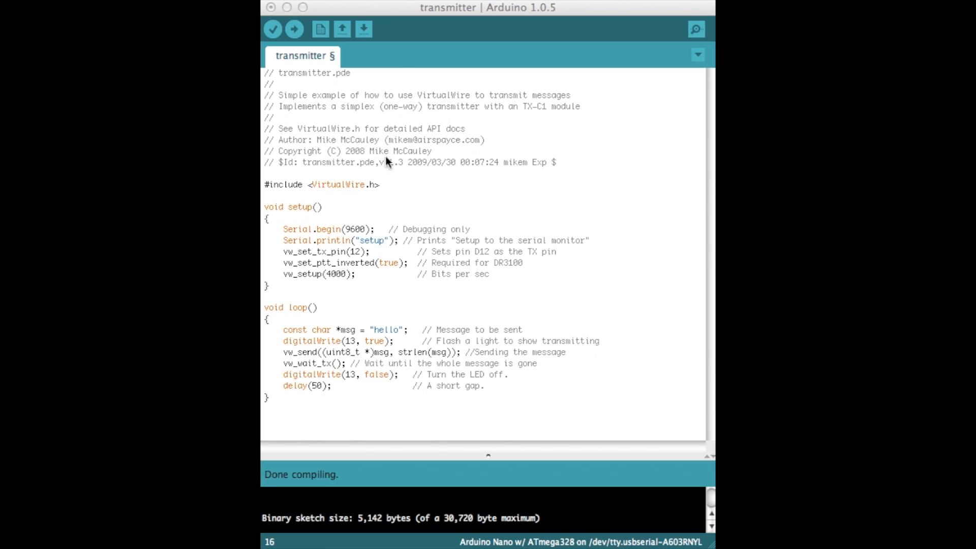
mouse_move(559, 228)
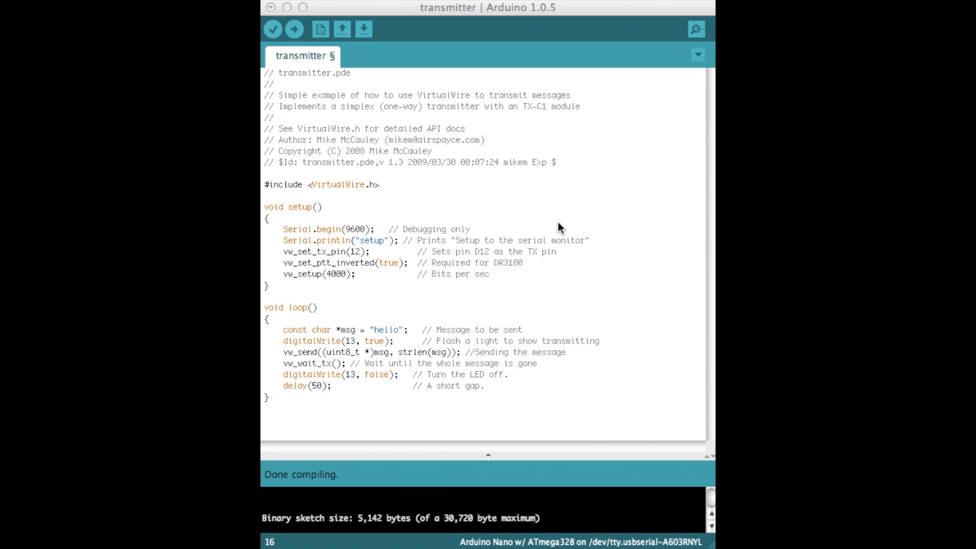
mouse_move(341, 193)
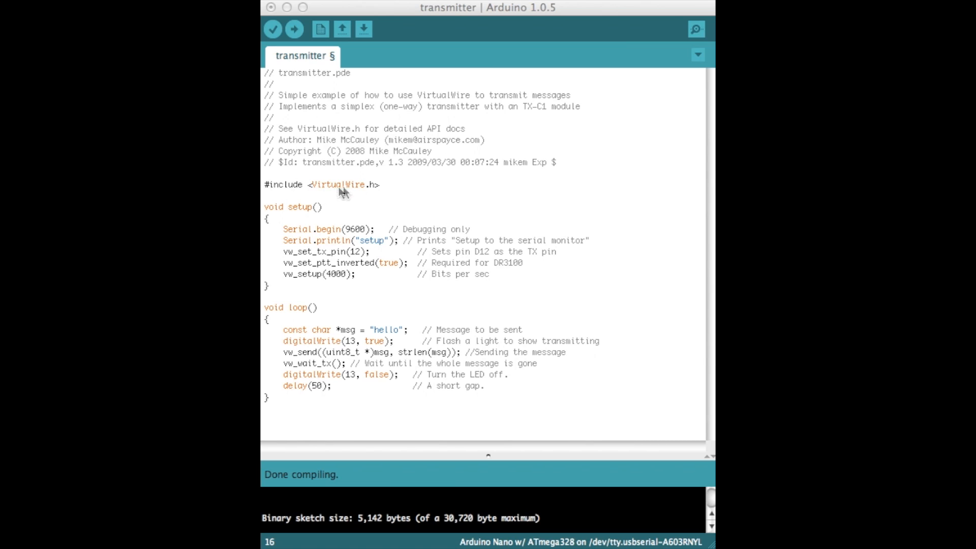
mouse_move(363, 195)
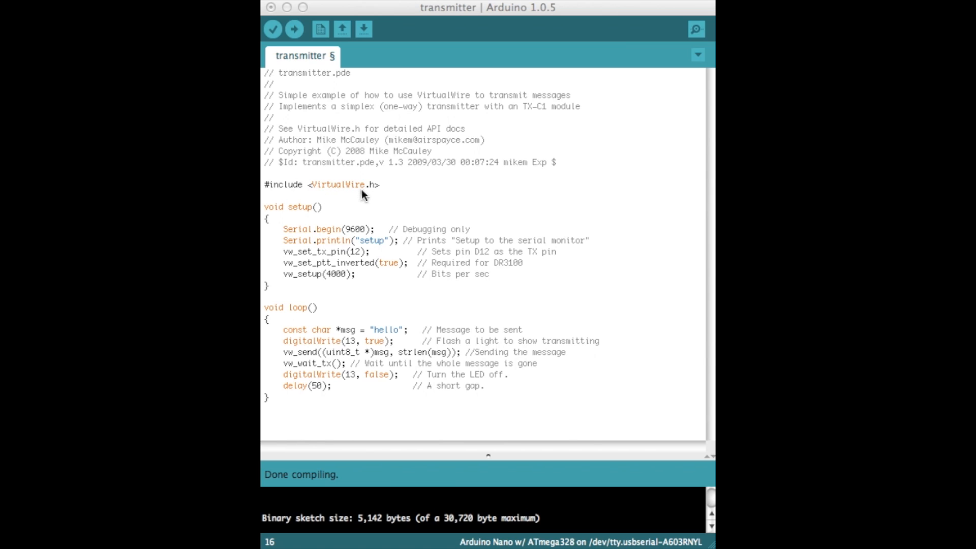
mouse_move(363, 192)
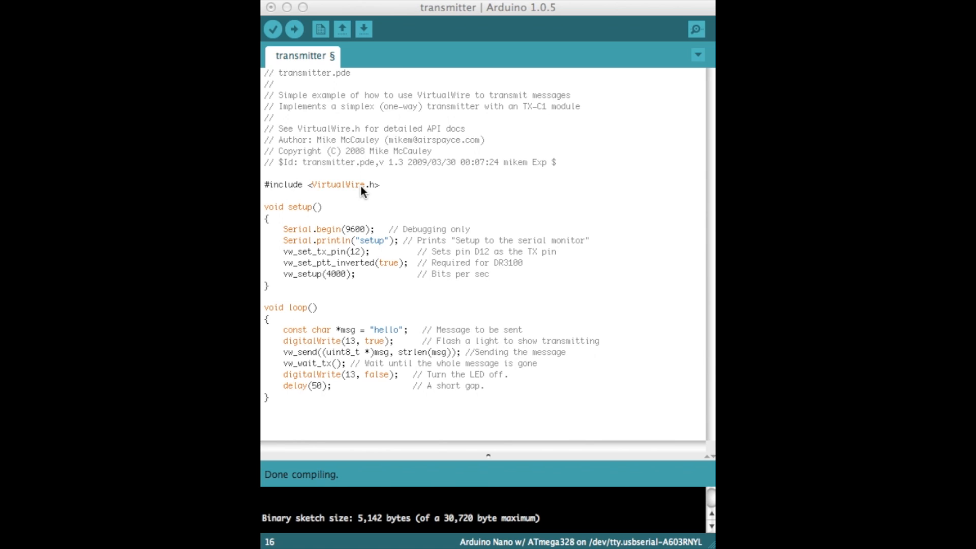
mouse_move(305, 222)
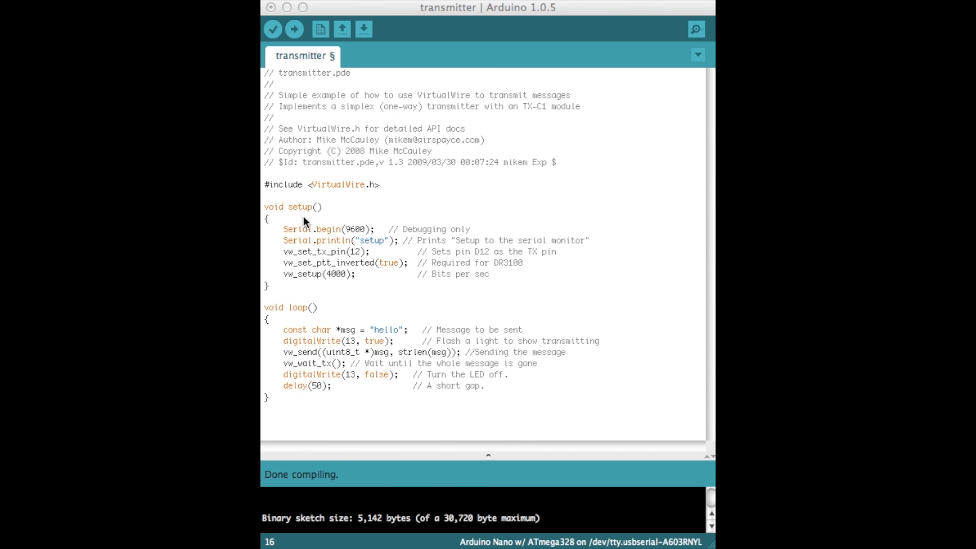
mouse_move(293, 238)
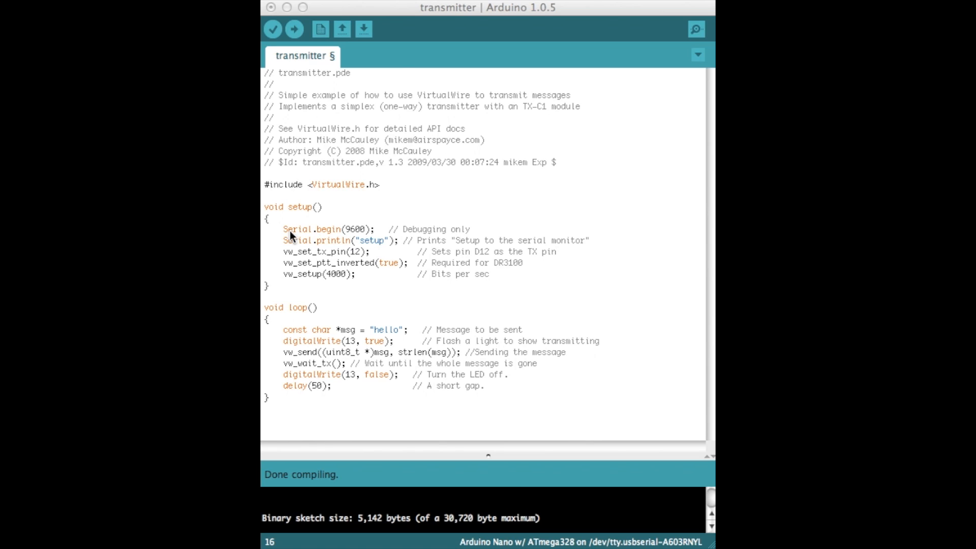
mouse_move(294, 250)
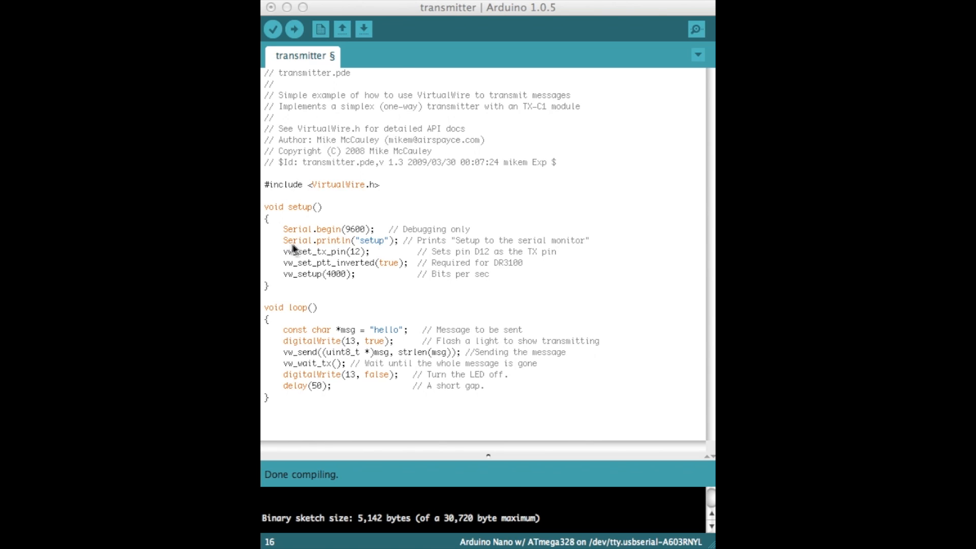
mouse_move(407, 244)
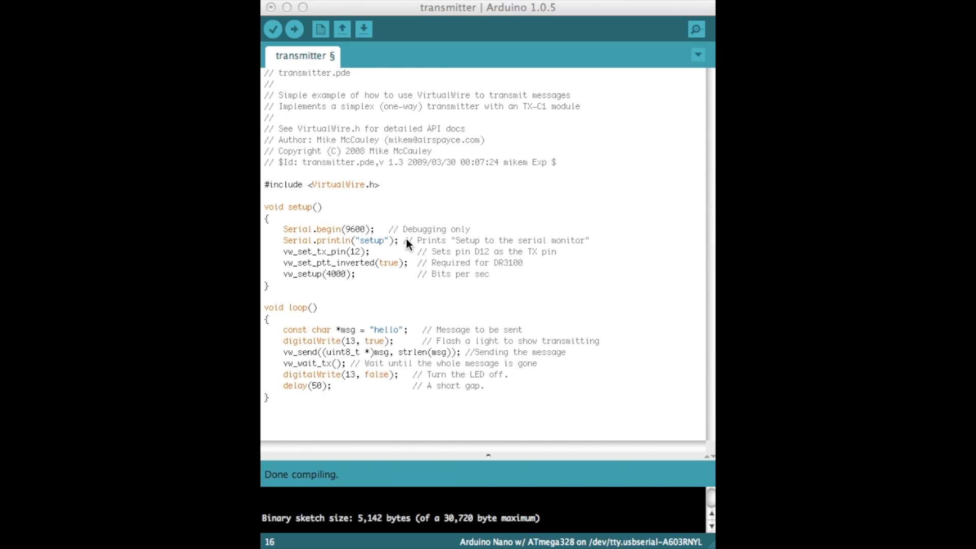
mouse_move(374, 250)
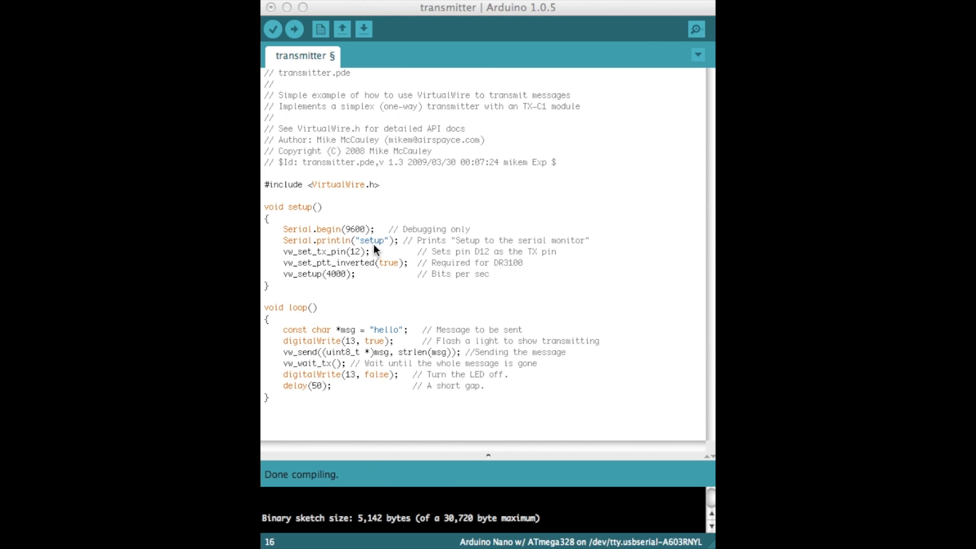
mouse_move(386, 238)
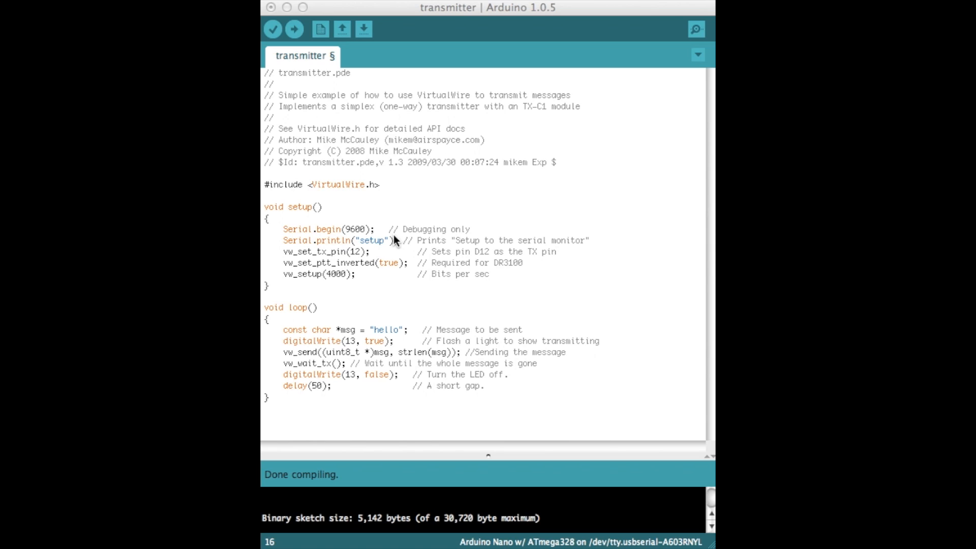
mouse_move(314, 273)
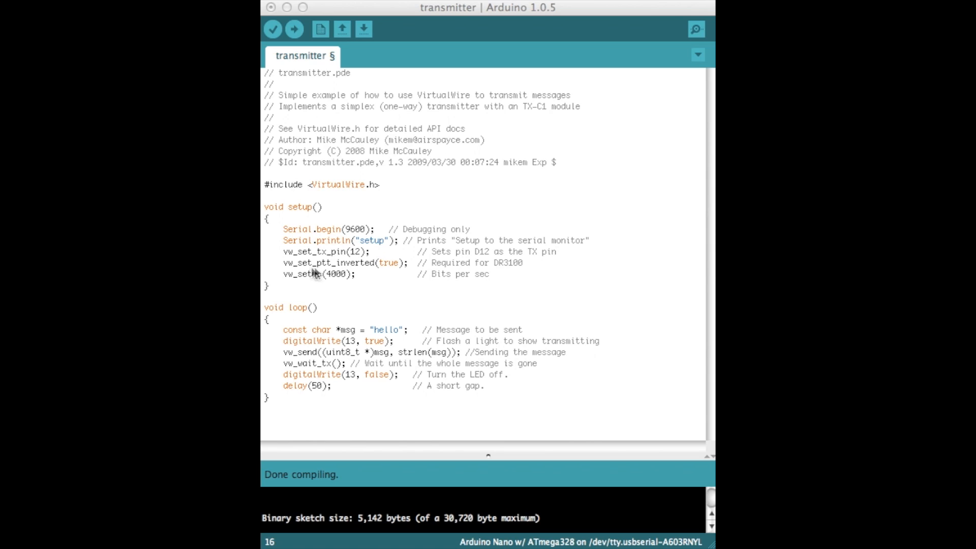
mouse_move(317, 261)
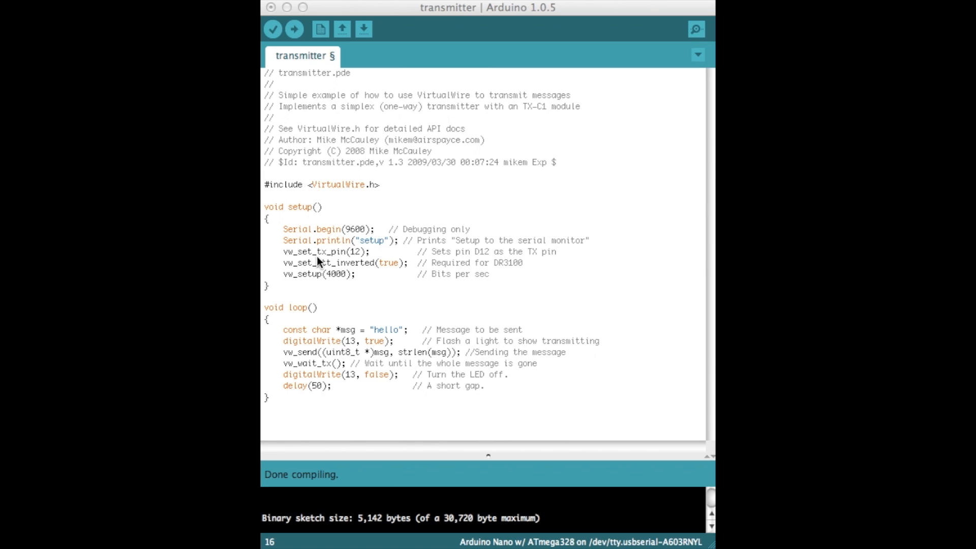
mouse_move(356, 265)
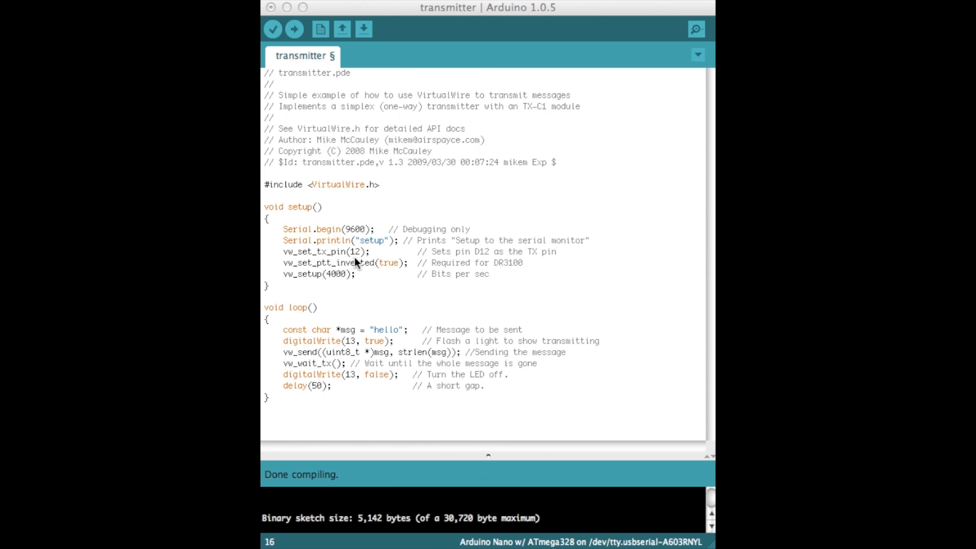
mouse_move(461, 266)
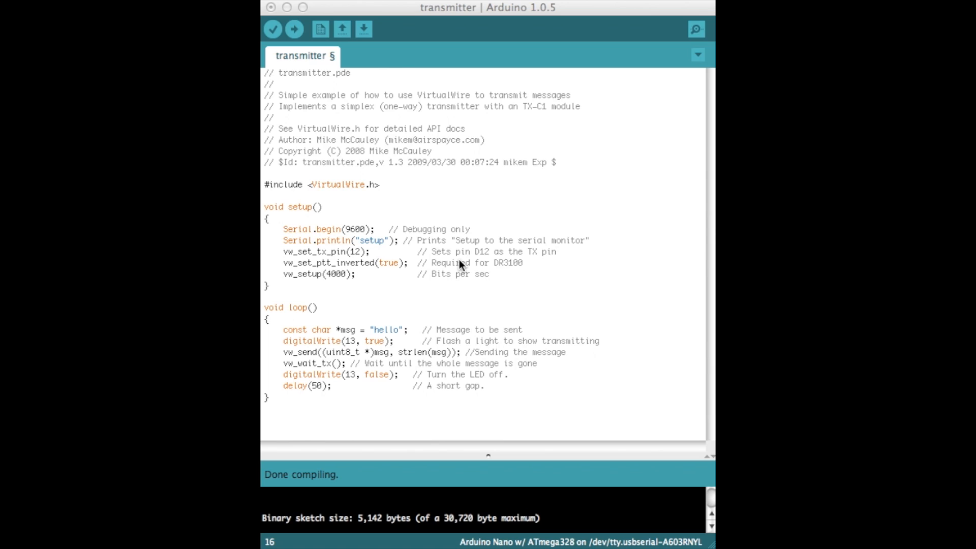
mouse_move(336, 281)
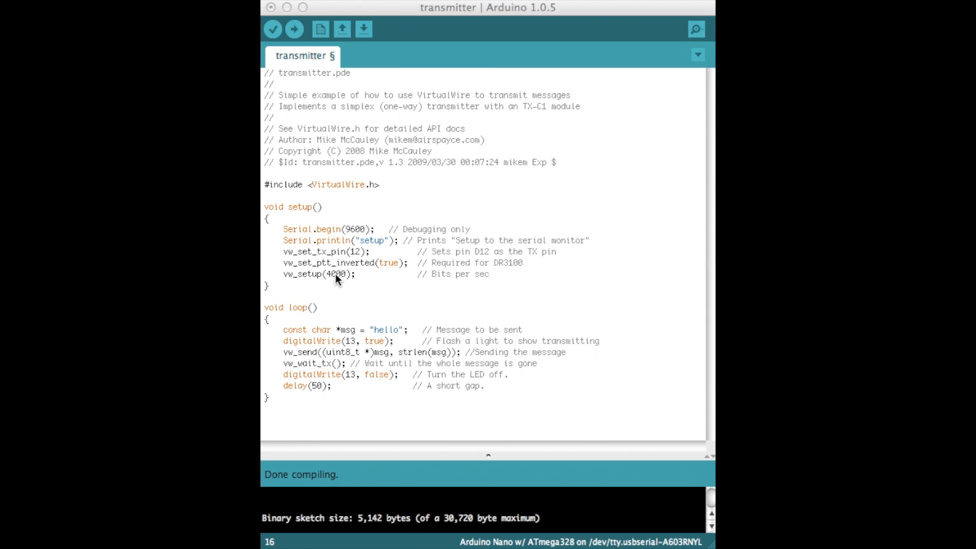
mouse_move(464, 370)
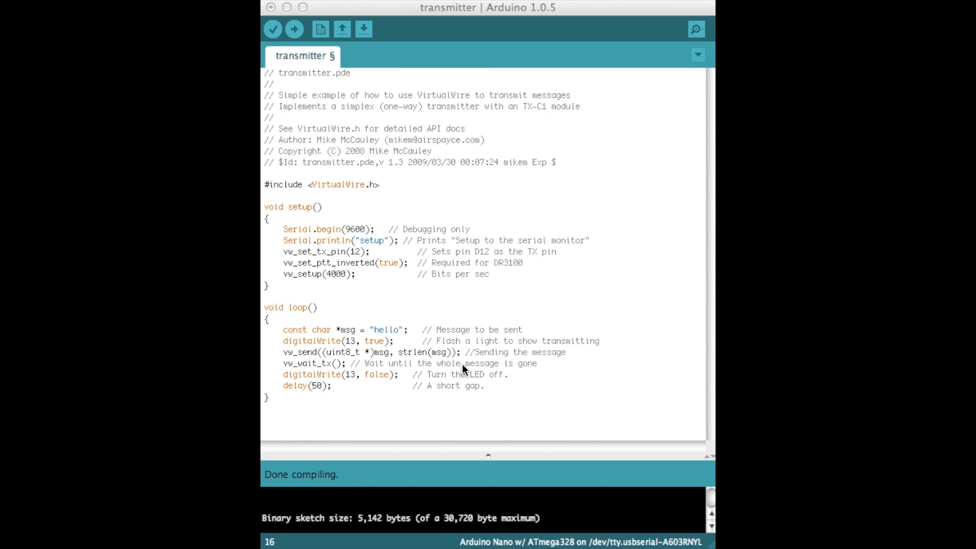
mouse_move(347, 316)
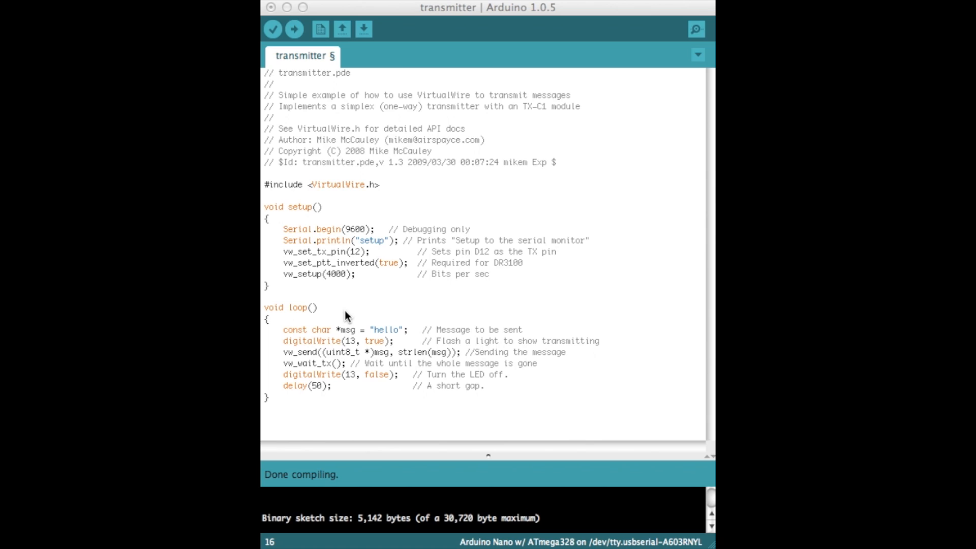
mouse_move(383, 337)
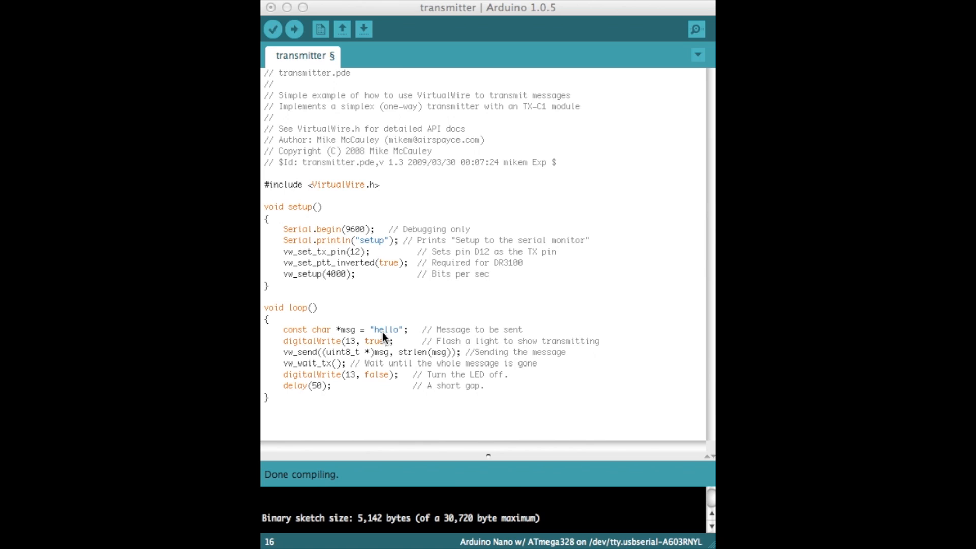
mouse_move(334, 354)
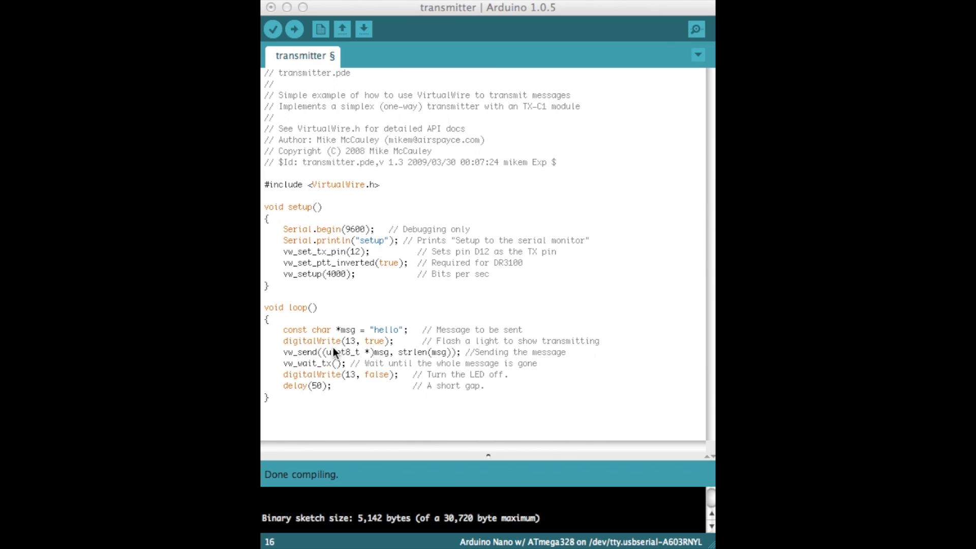
mouse_move(356, 357)
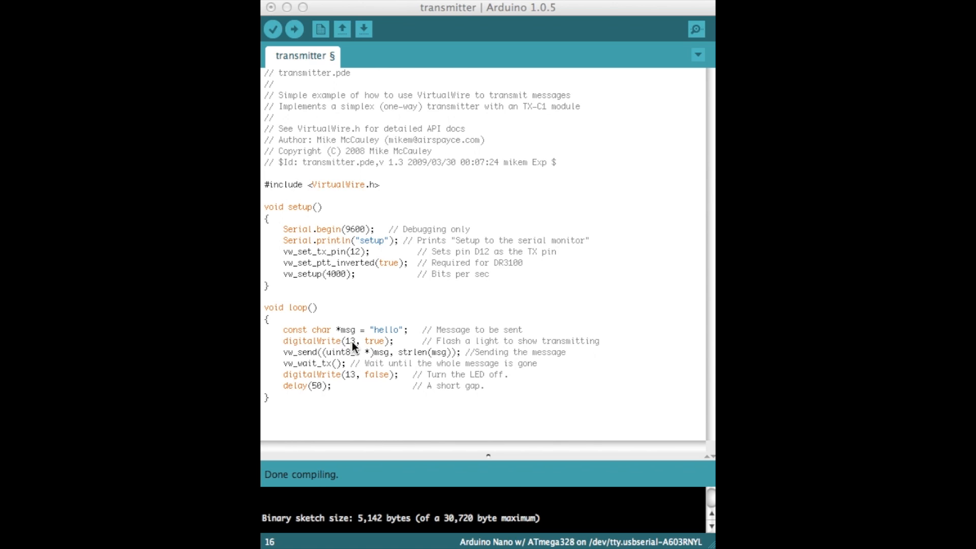
mouse_move(399, 363)
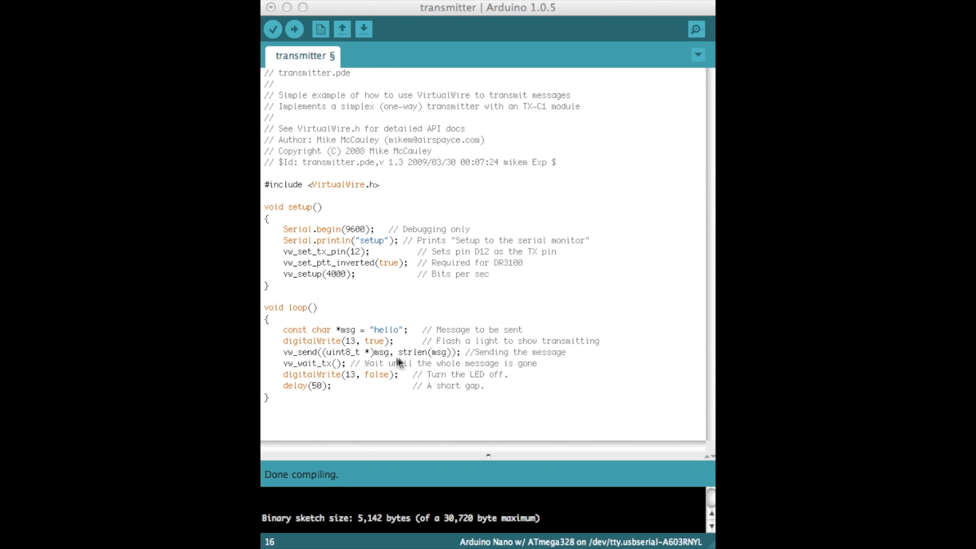
mouse_move(323, 370)
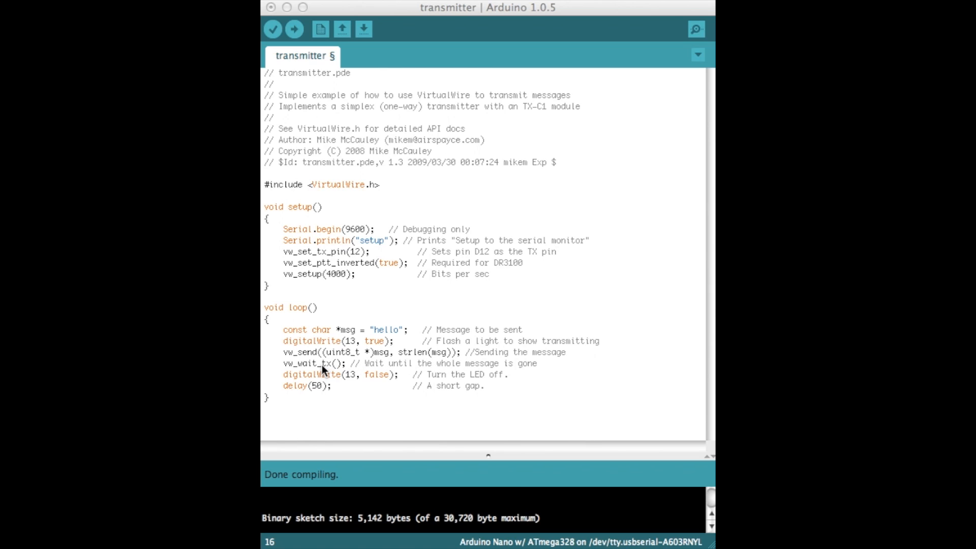
mouse_move(341, 372)
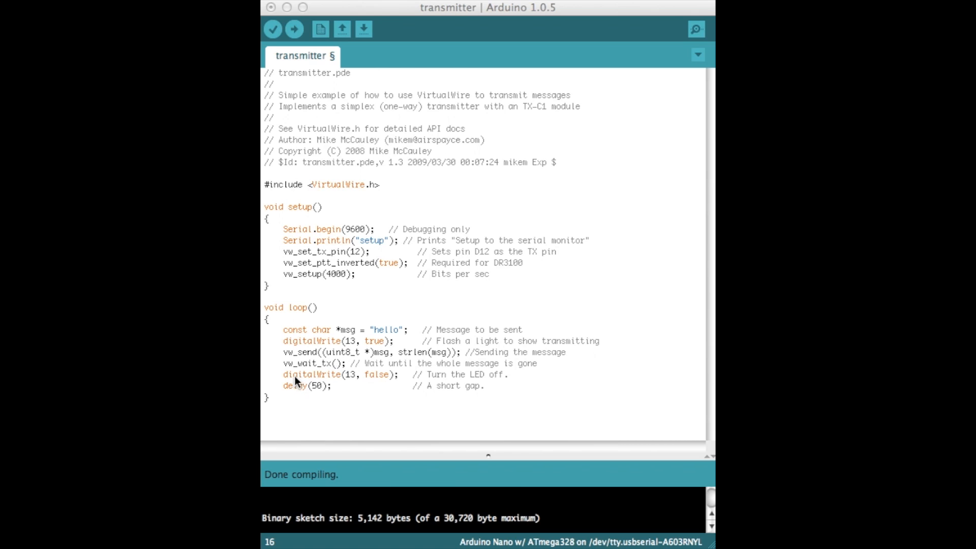
mouse_move(385, 383)
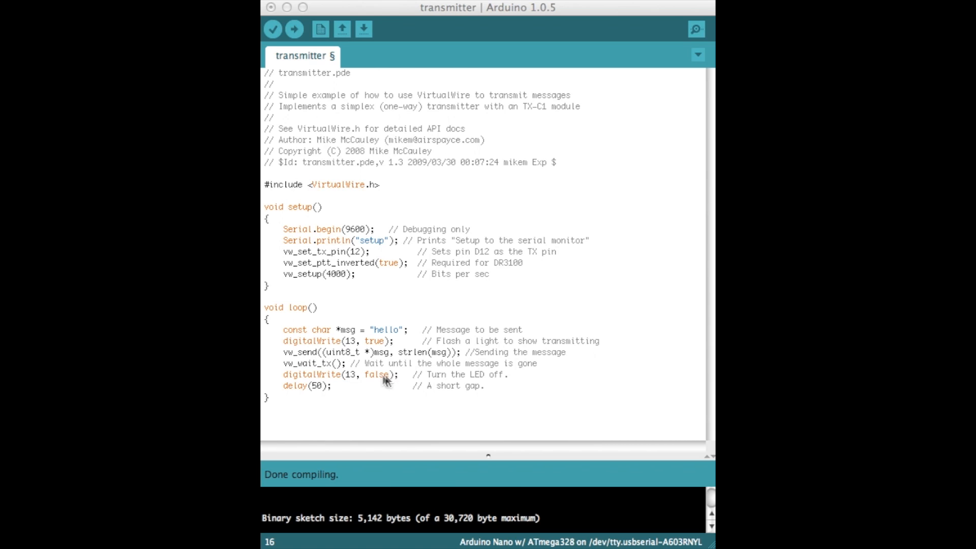
mouse_move(335, 395)
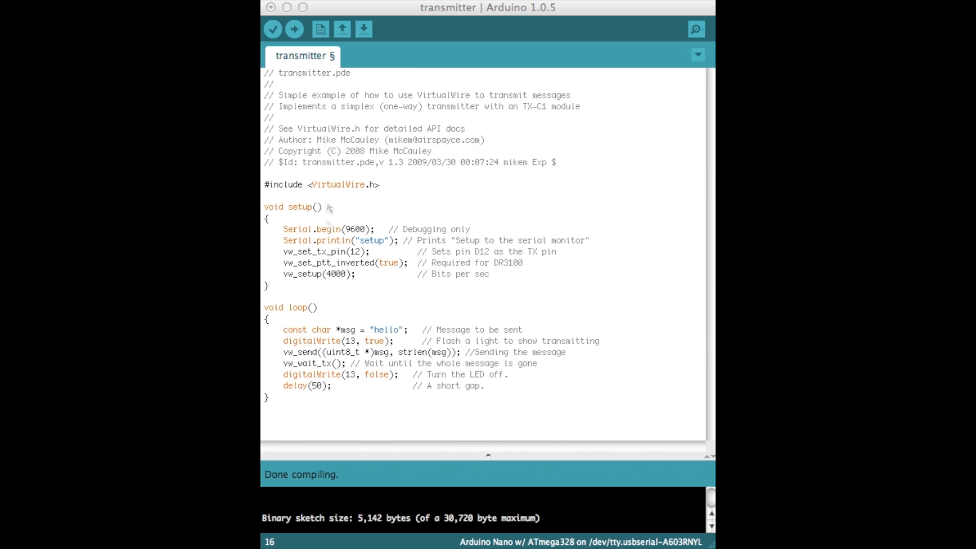
mouse_move(325, 195)
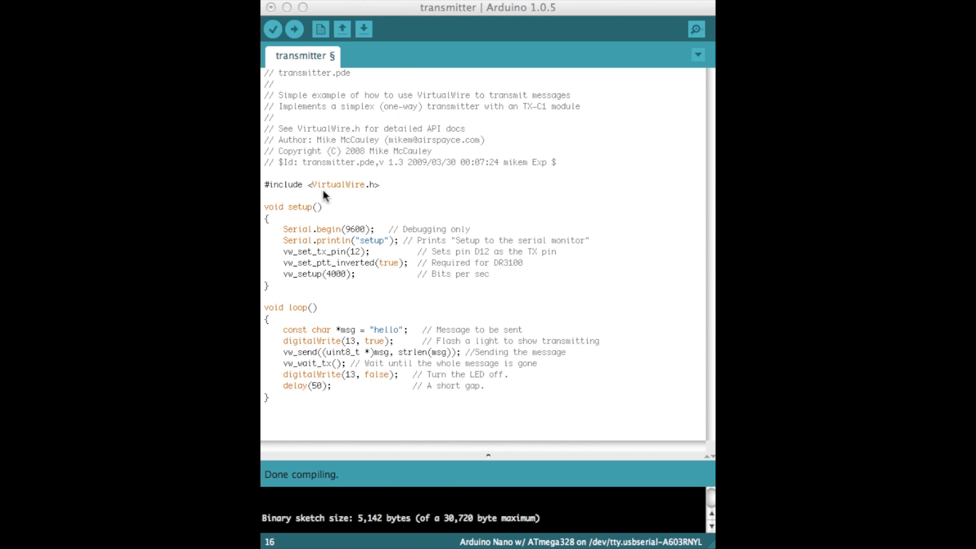
mouse_move(313, 191)
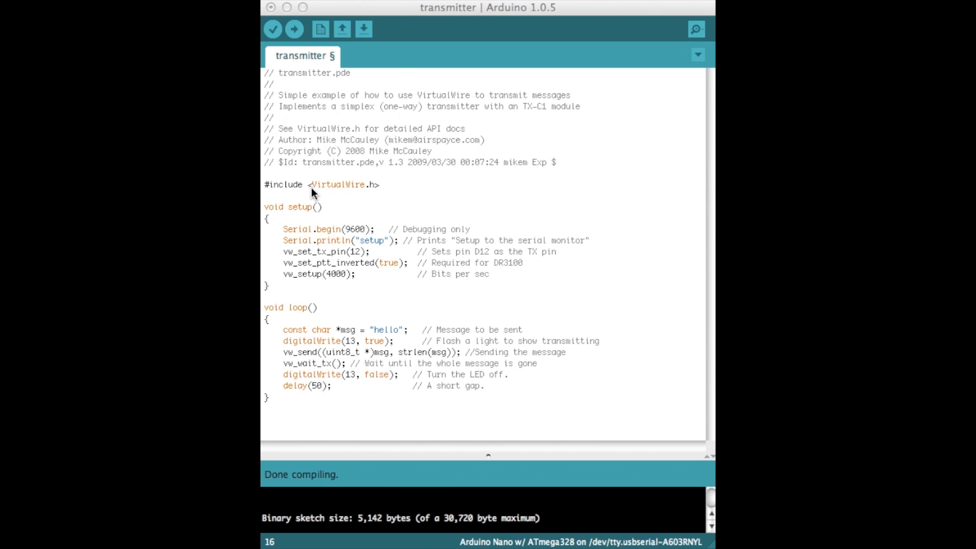
mouse_move(387, 200)
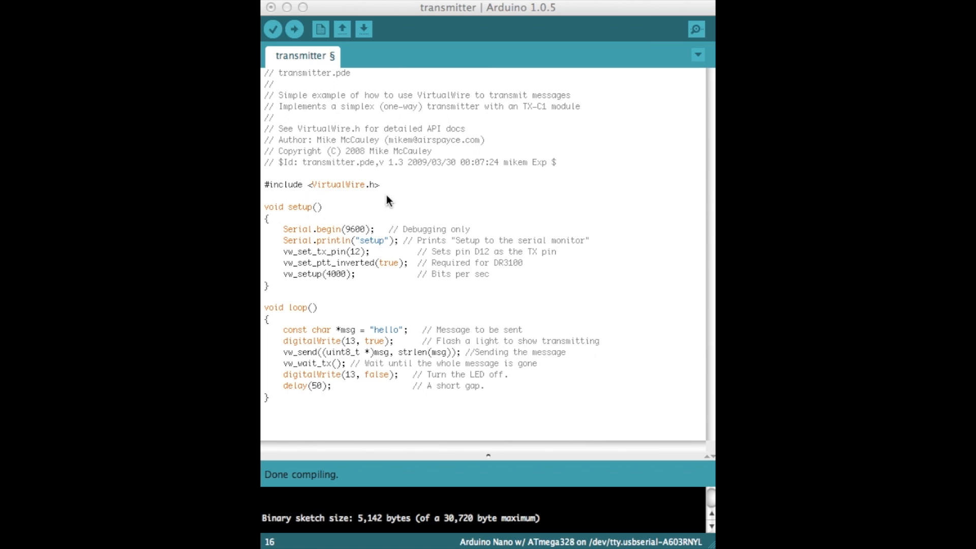
mouse_move(356, 211)
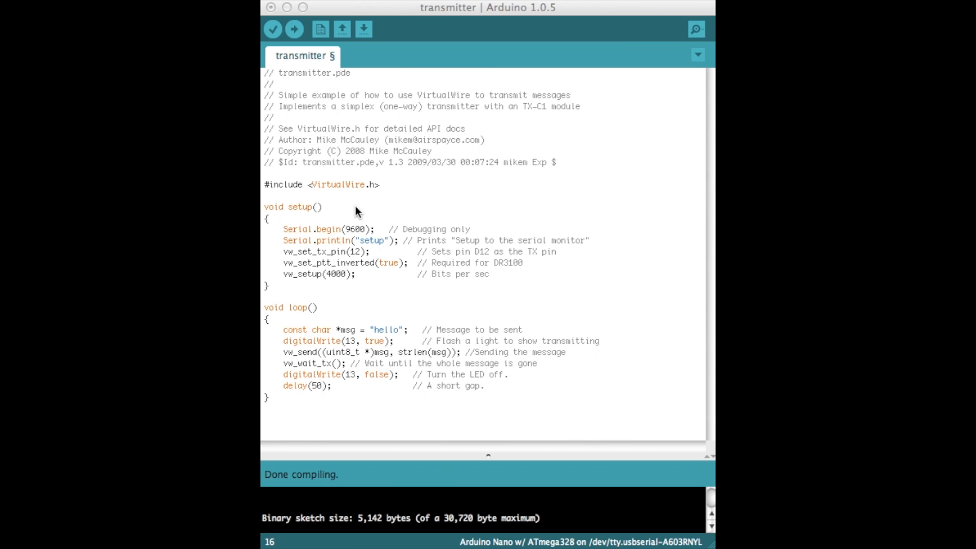
mouse_move(355, 198)
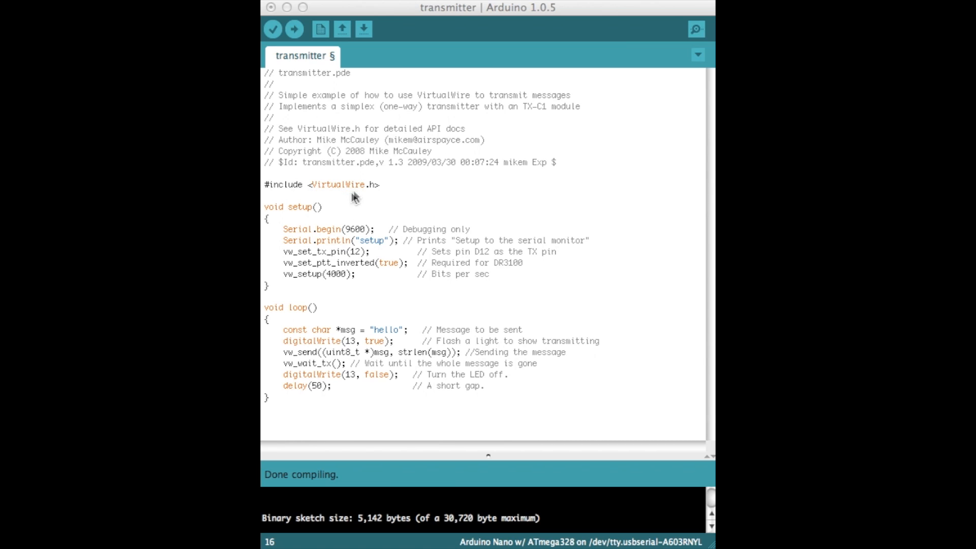
mouse_move(386, 200)
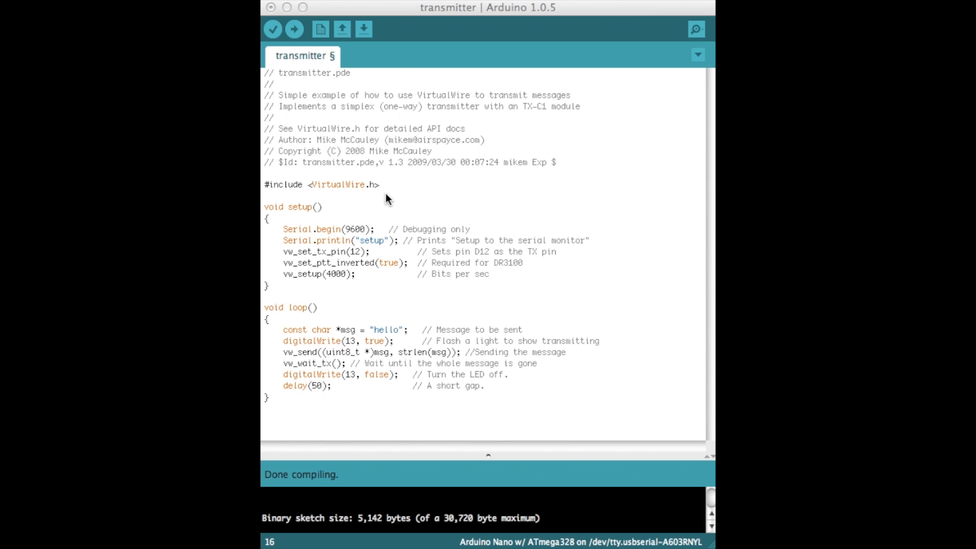
mouse_move(445, 173)
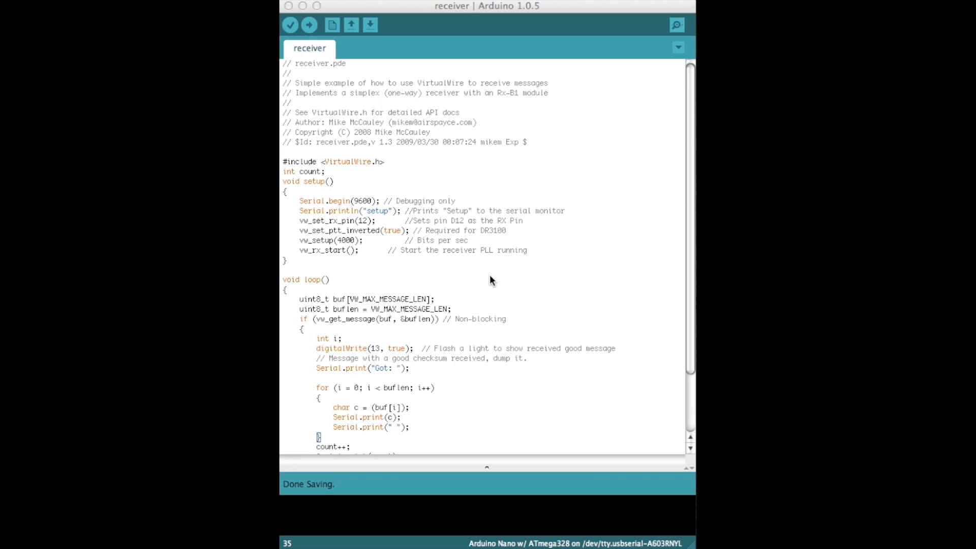
mouse_move(382, 144)
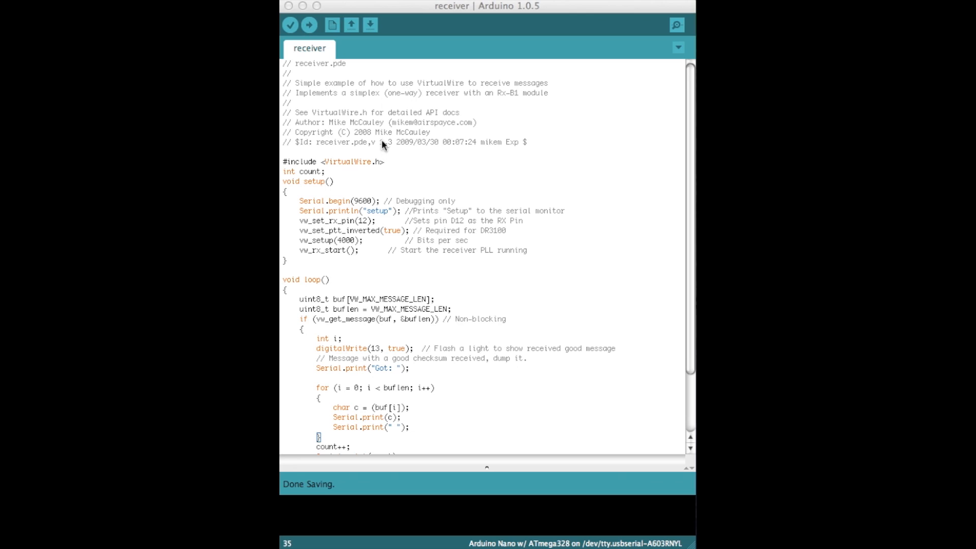
mouse_move(442, 162)
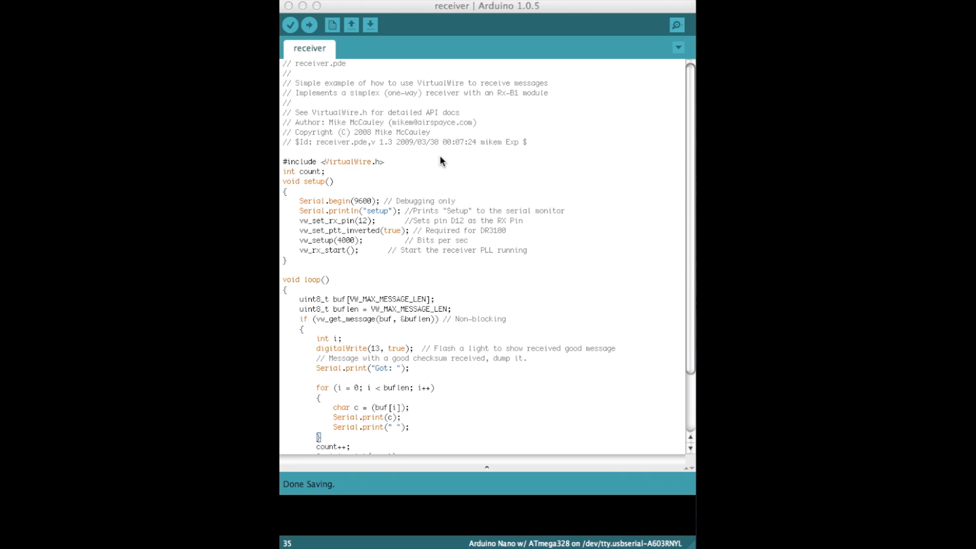
mouse_move(343, 172)
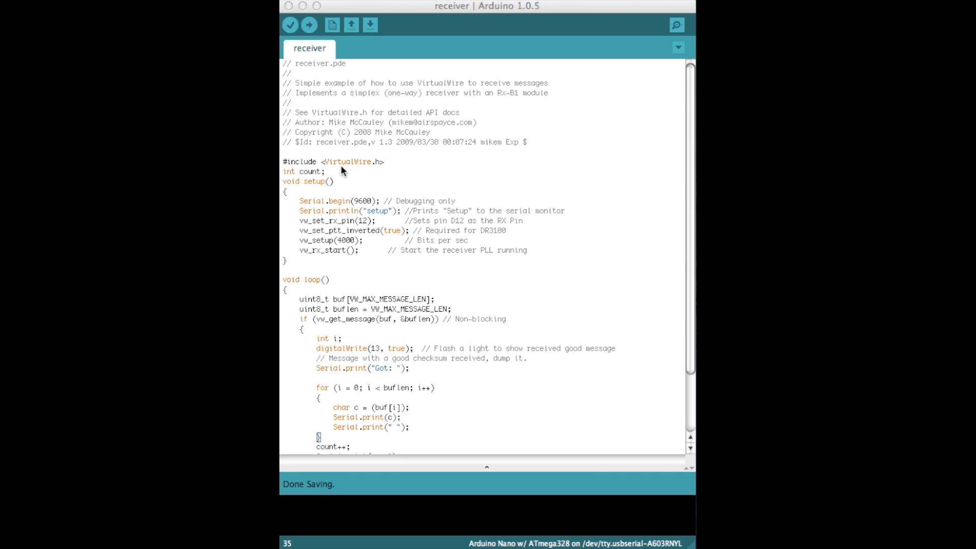
mouse_move(357, 172)
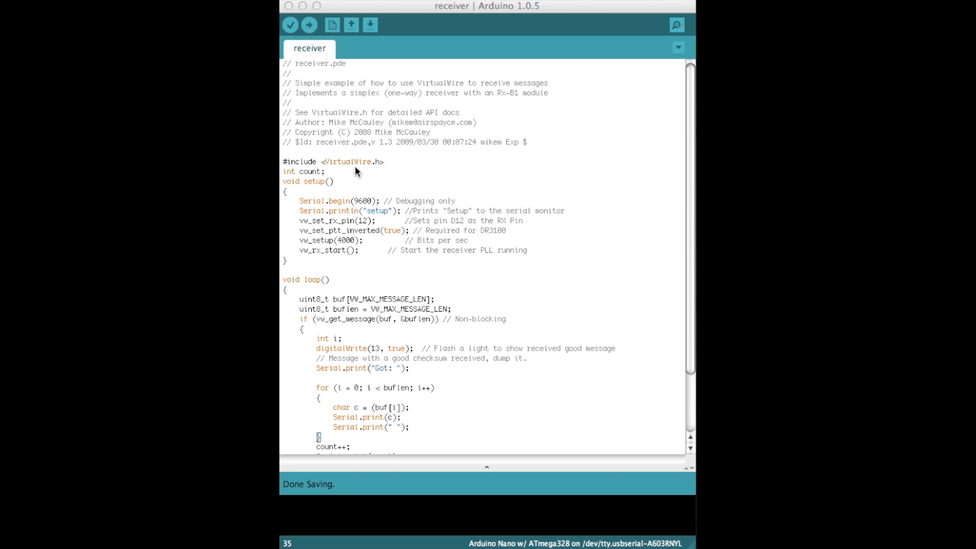
mouse_move(293, 181)
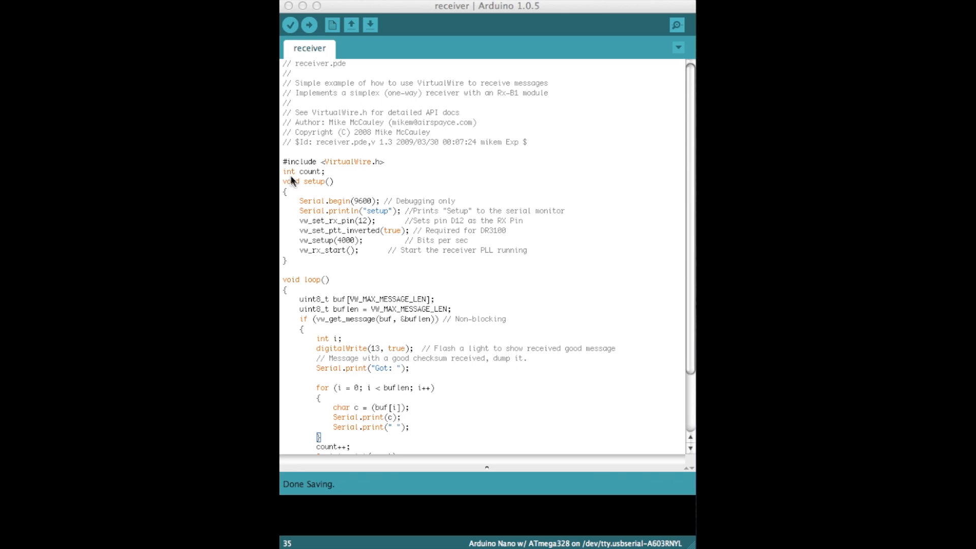
mouse_move(317, 182)
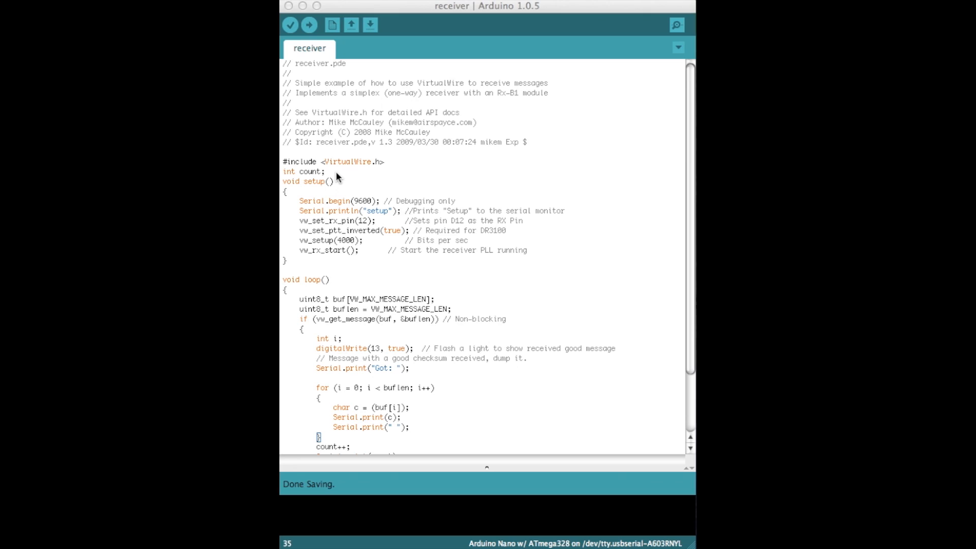
mouse_move(354, 213)
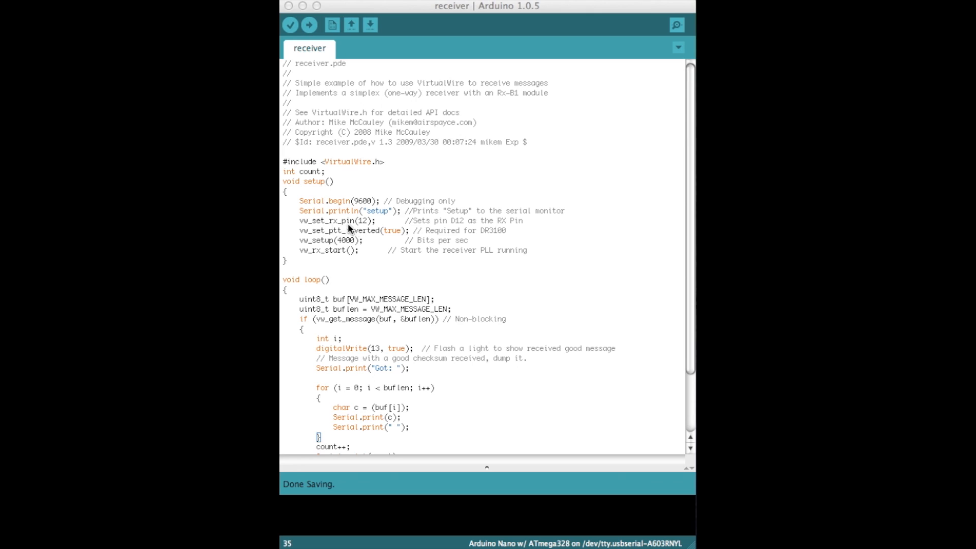
mouse_move(305, 223)
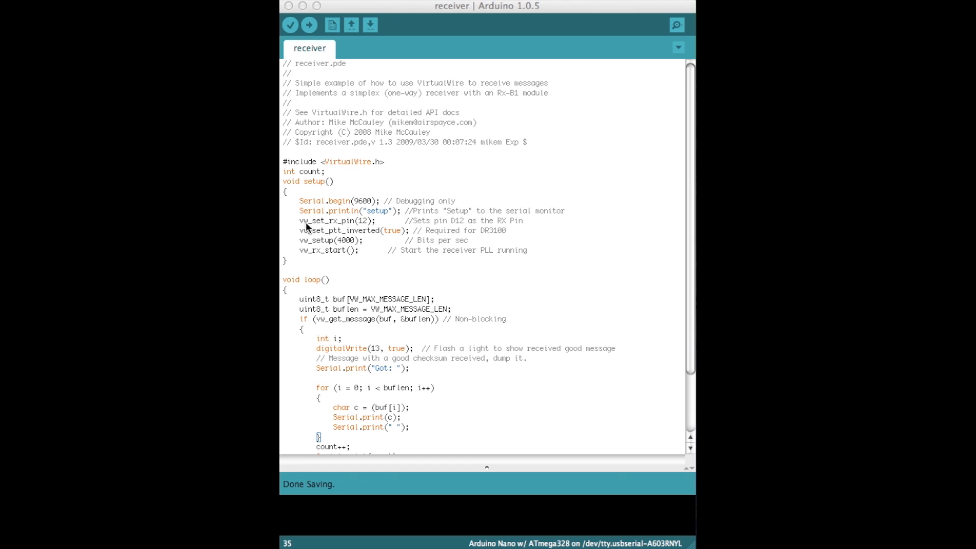
mouse_move(366, 231)
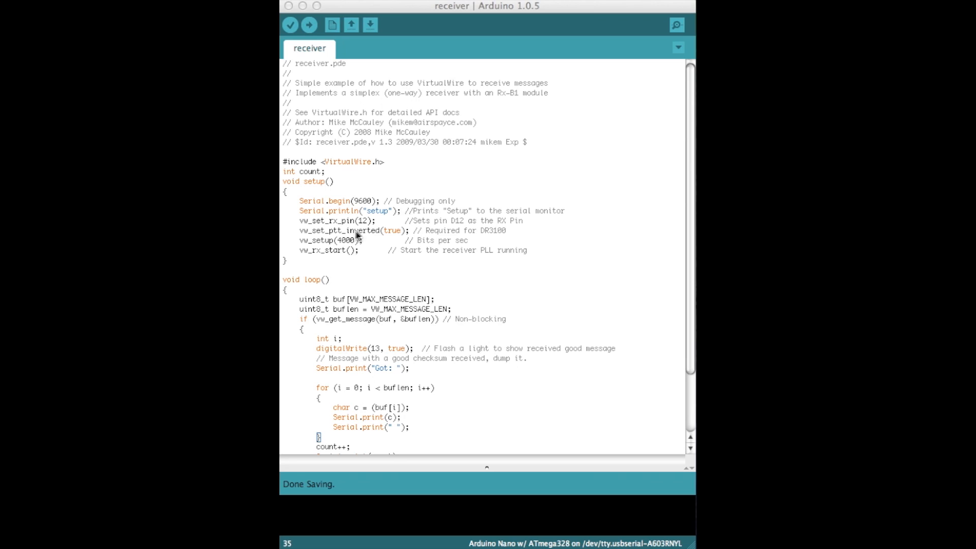
mouse_move(348, 248)
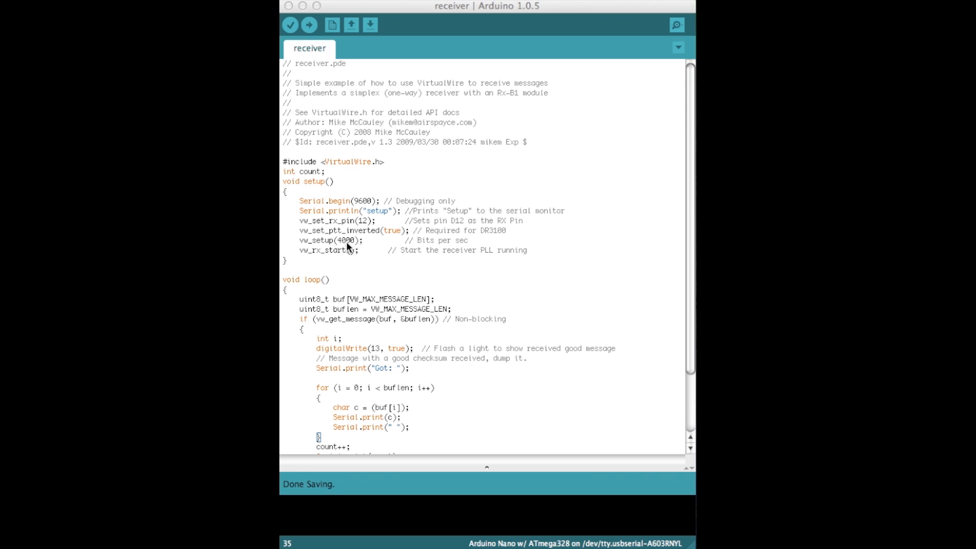
mouse_move(337, 260)
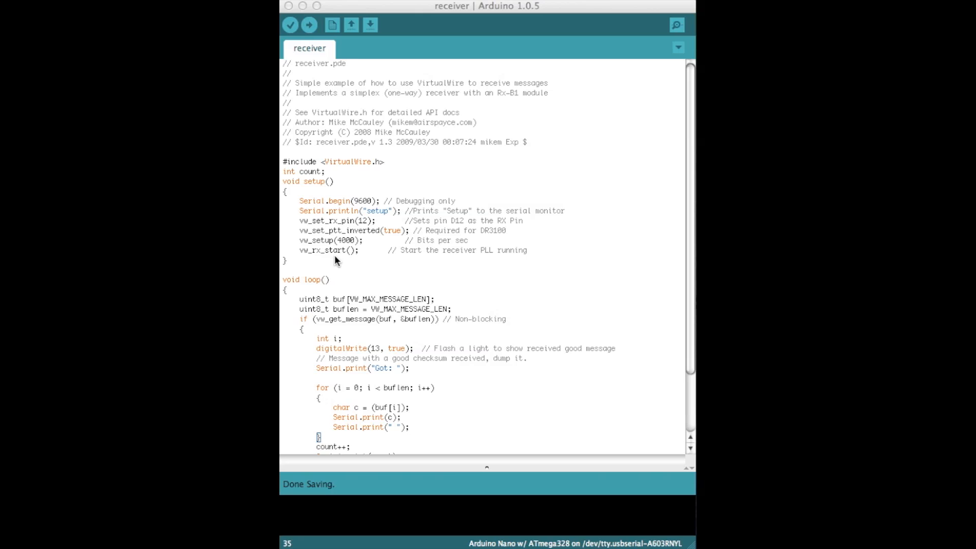
mouse_move(385, 319)
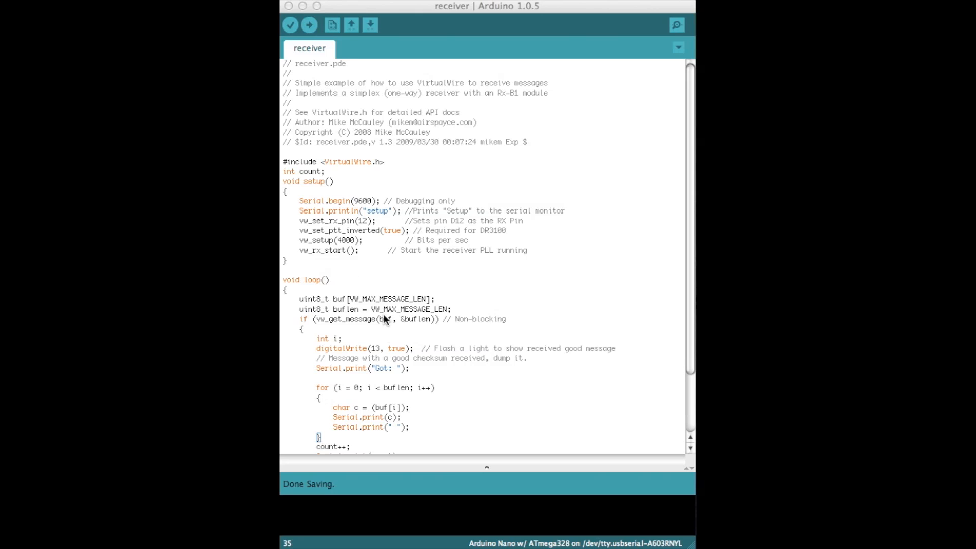
scroll(down, 3)
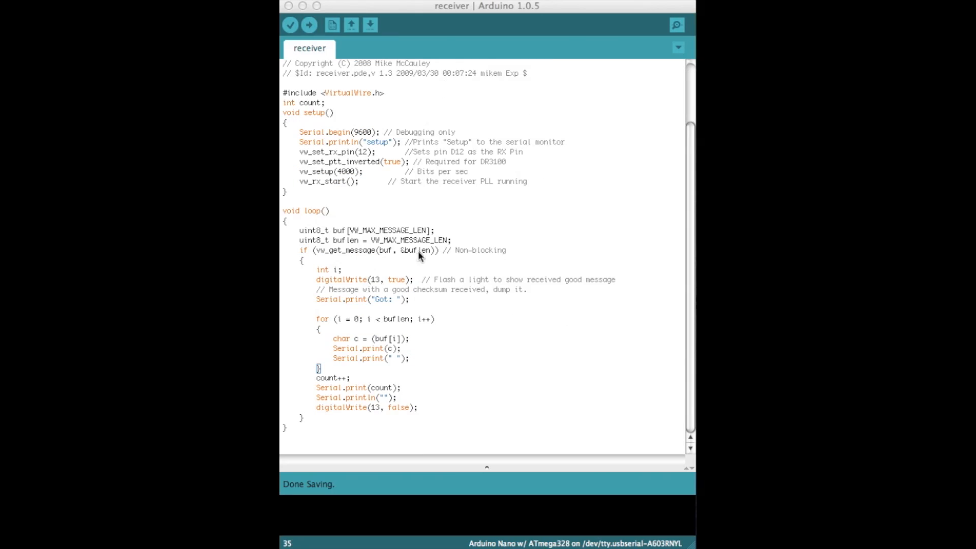
mouse_move(451, 373)
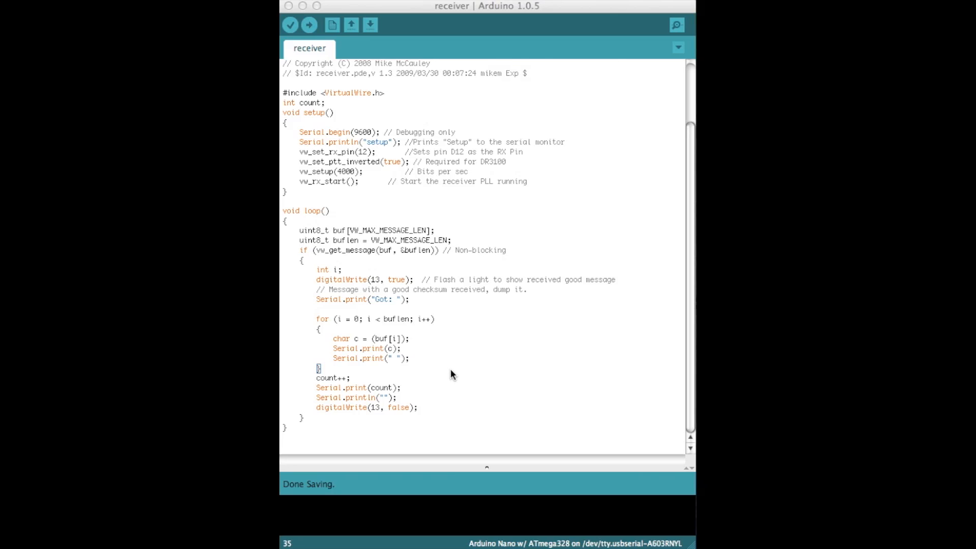
mouse_move(425, 326)
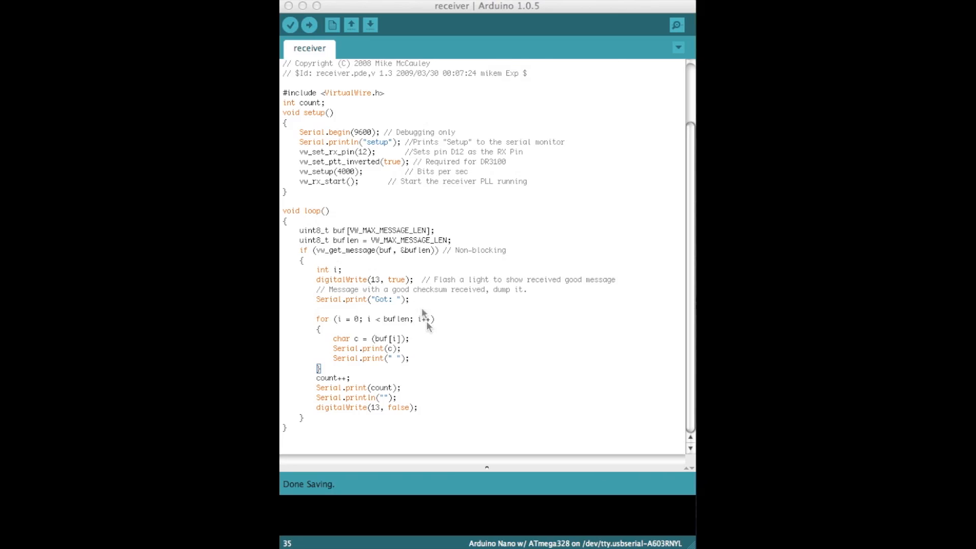
mouse_move(321, 330)
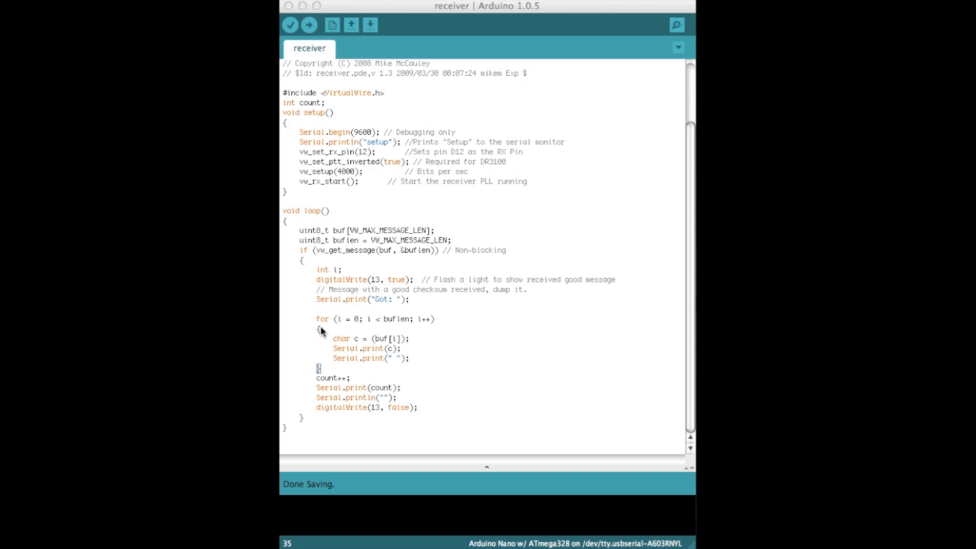
mouse_move(331, 294)
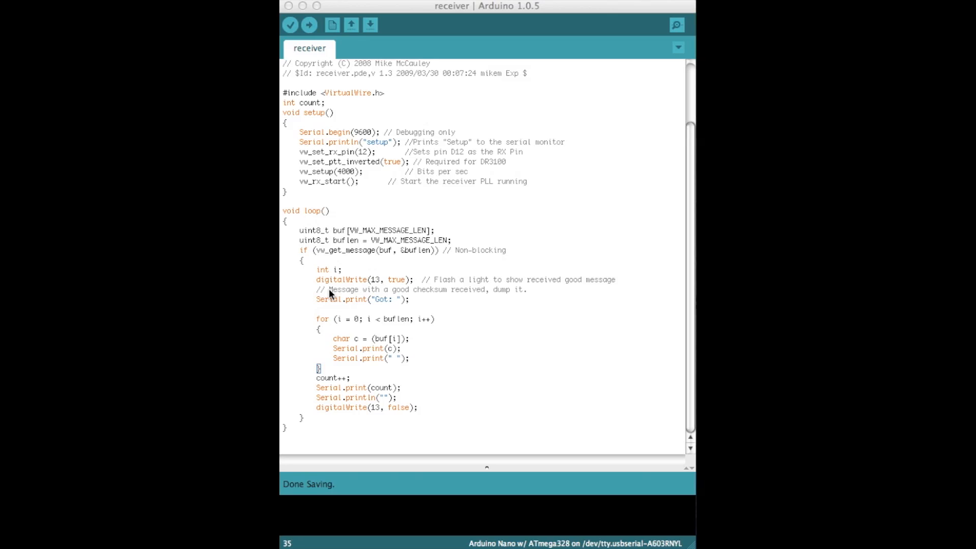
mouse_move(399, 318)
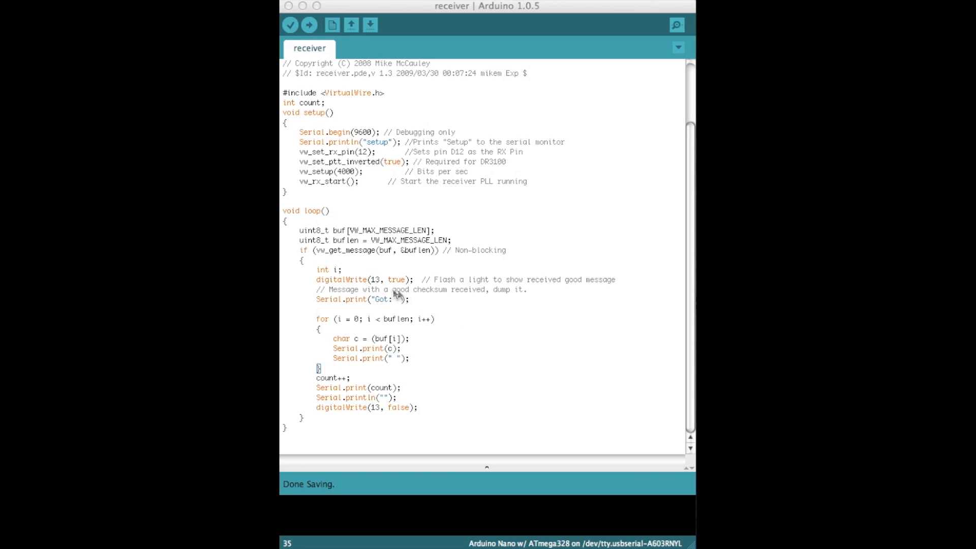
mouse_move(372, 282)
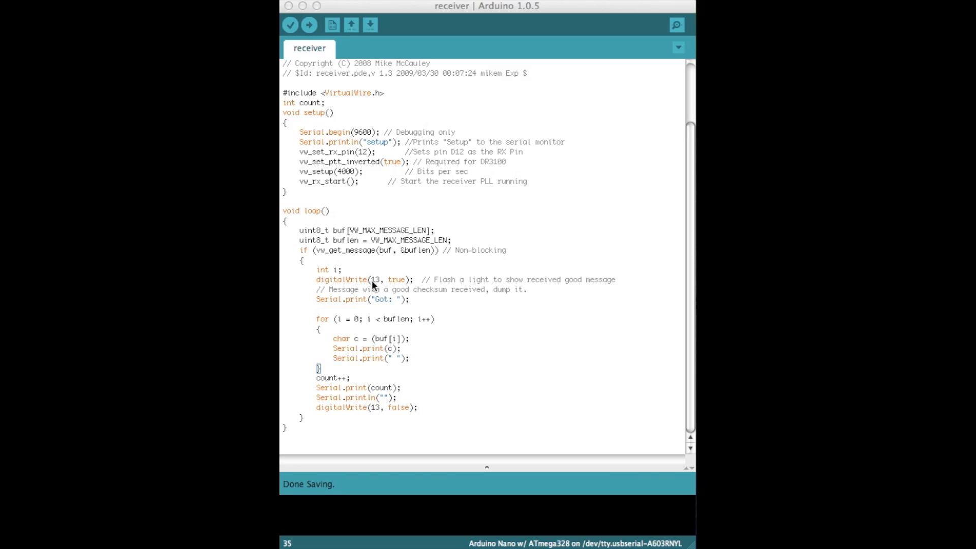
mouse_move(419, 291)
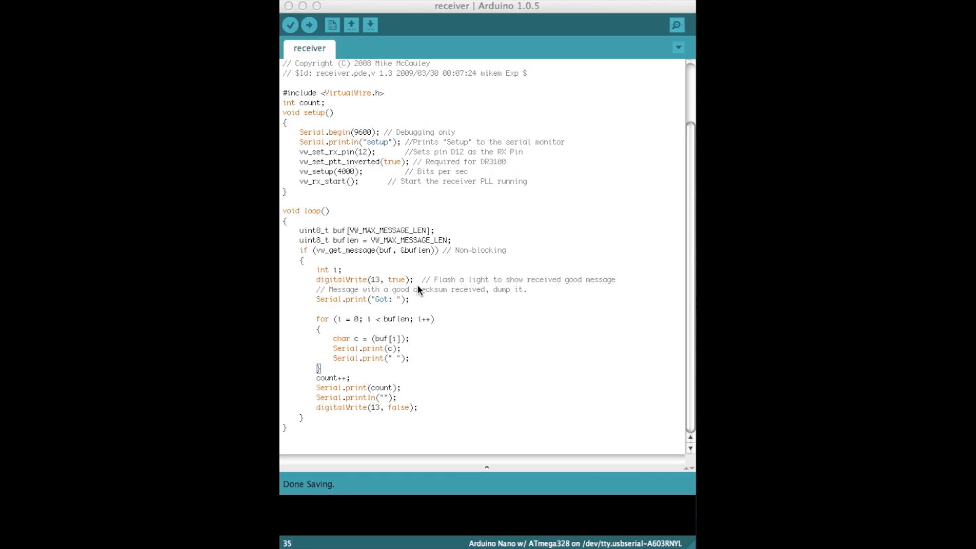
mouse_move(420, 286)
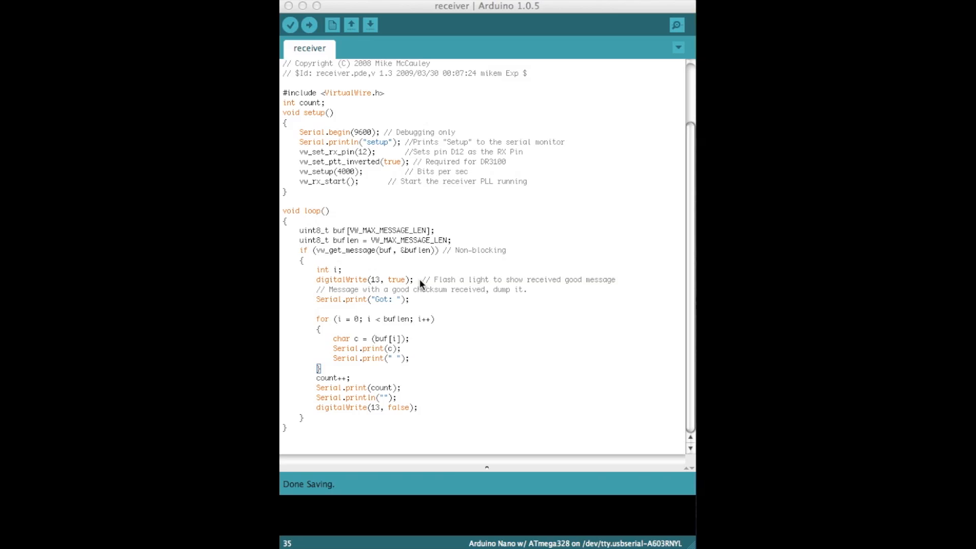
mouse_move(339, 301)
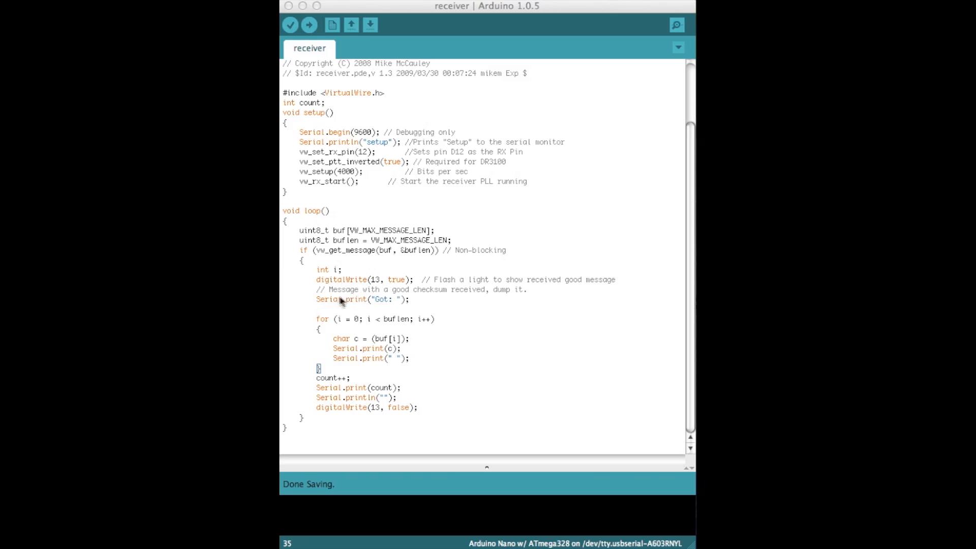
mouse_move(507, 301)
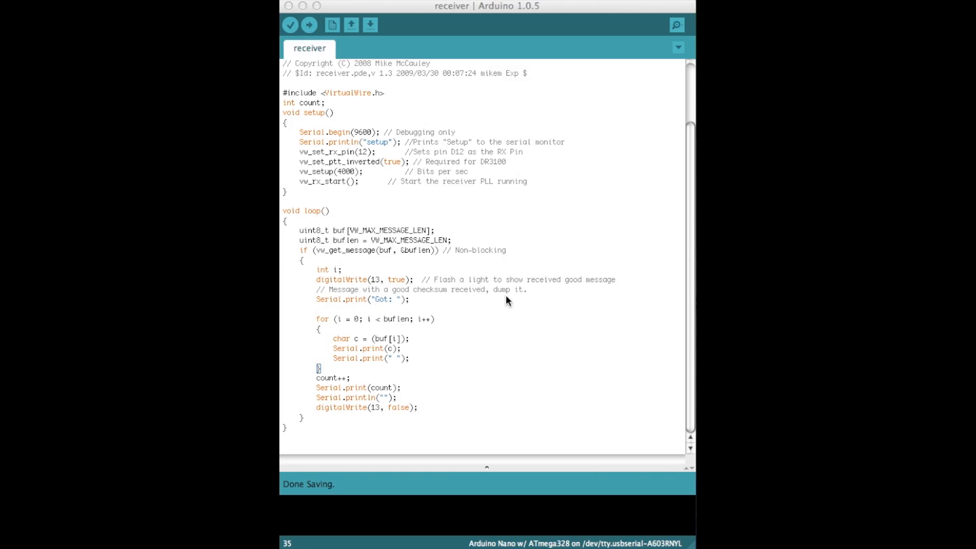
mouse_move(428, 238)
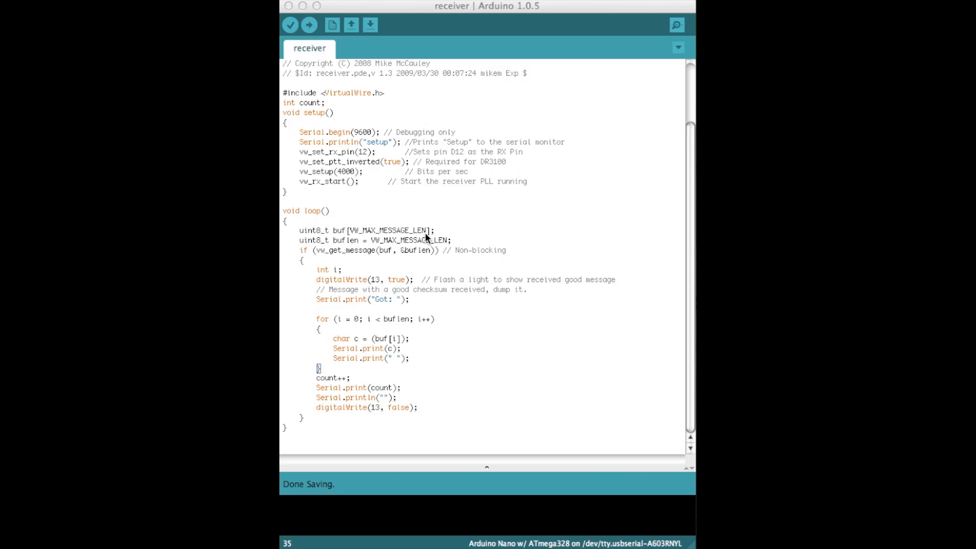
mouse_move(354, 311)
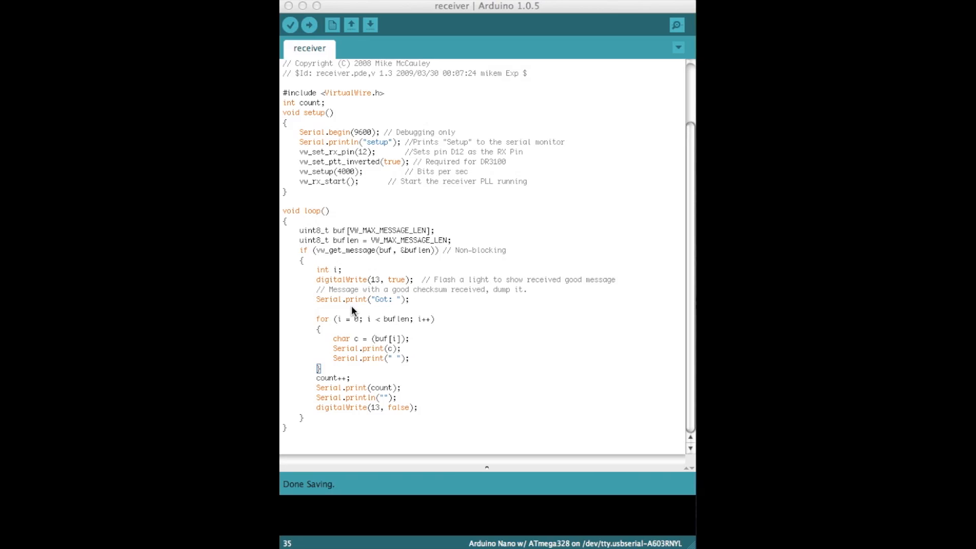
mouse_move(364, 323)
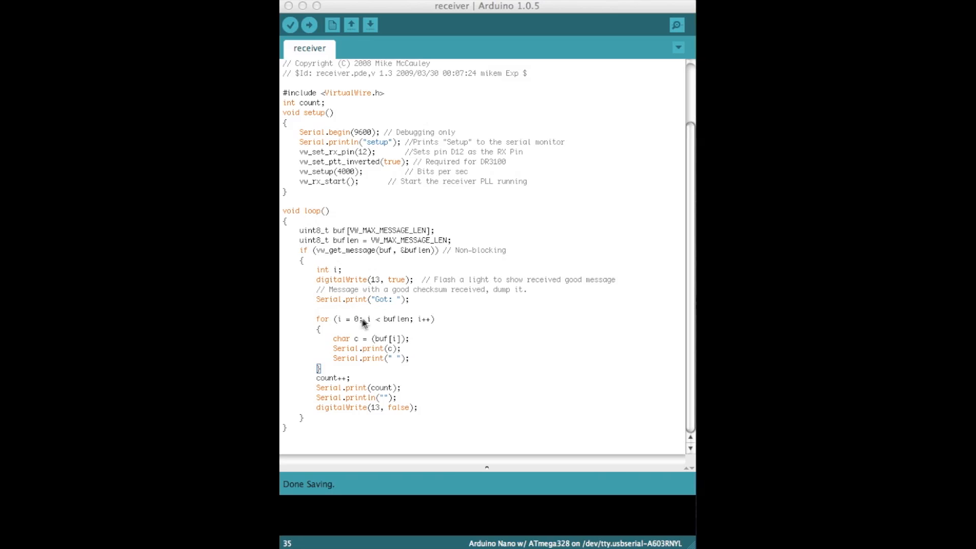
mouse_move(397, 351)
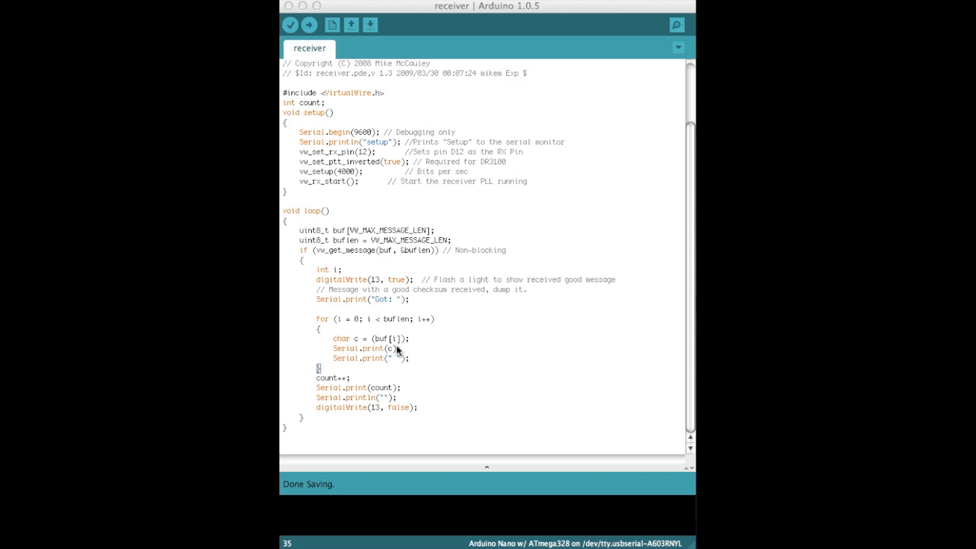
mouse_move(340, 348)
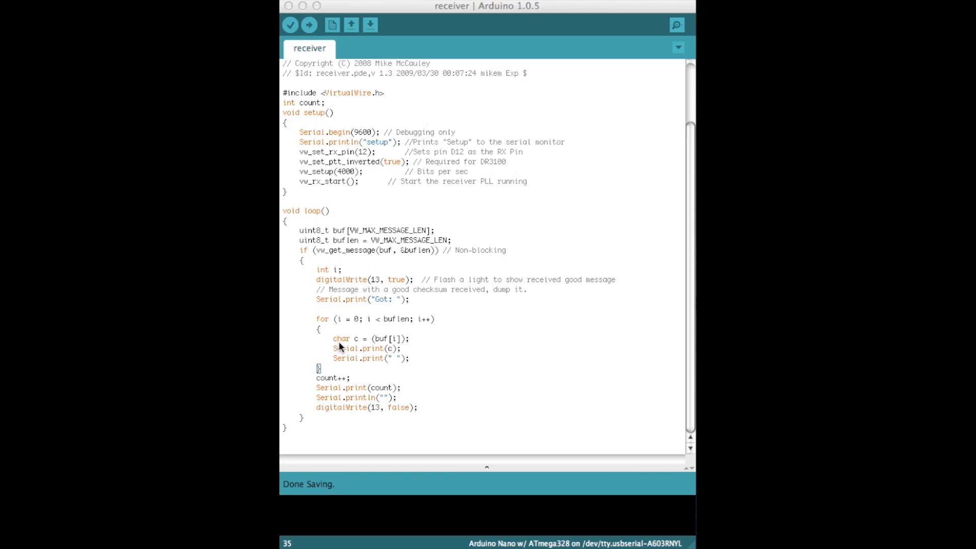
mouse_move(375, 347)
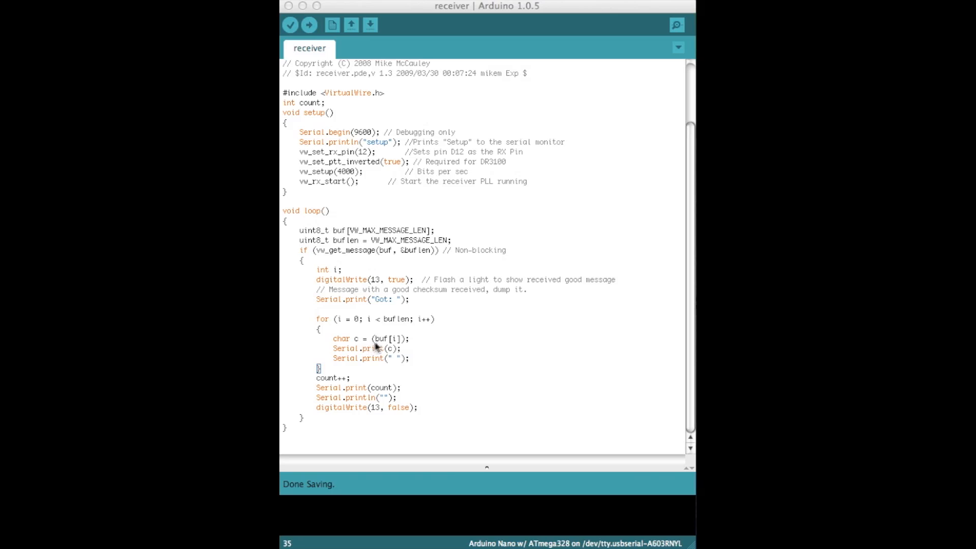
mouse_move(383, 345)
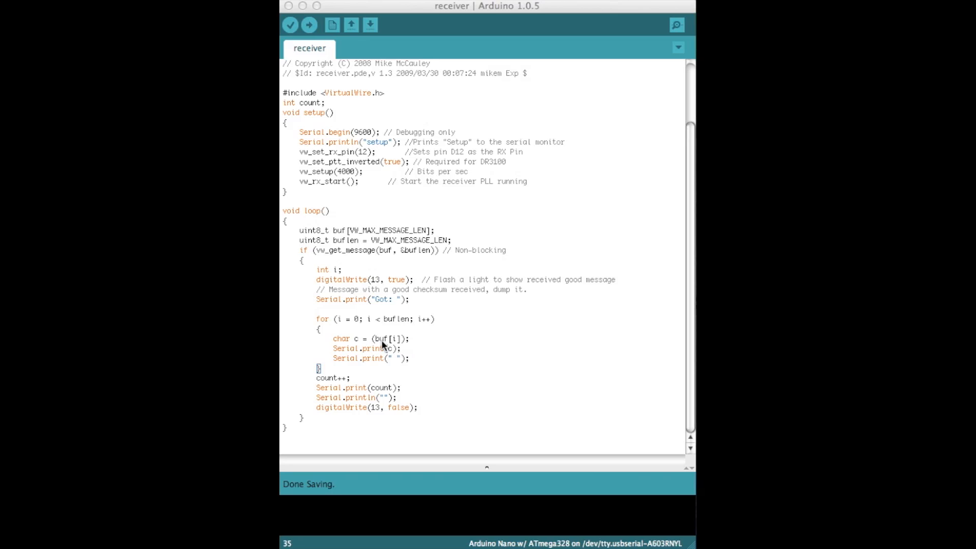
mouse_move(395, 346)
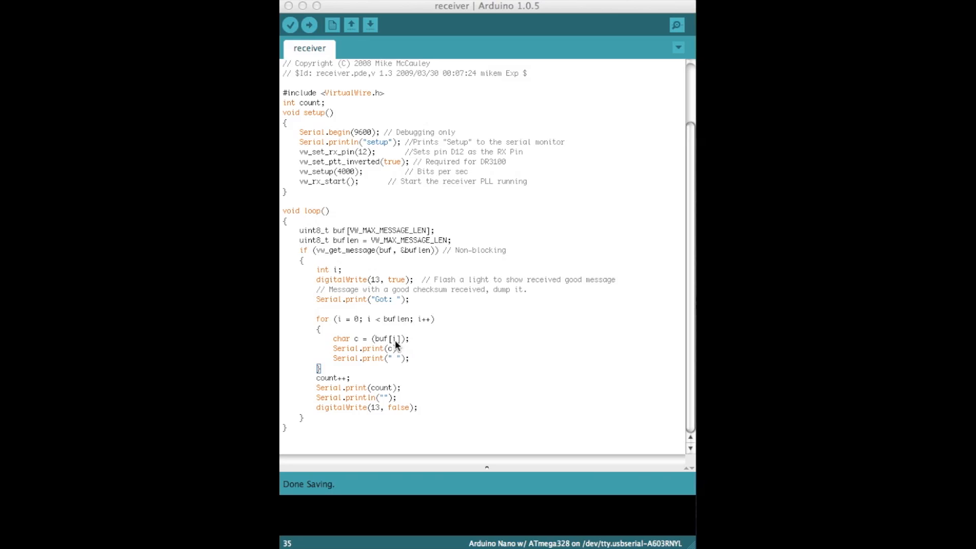
mouse_move(343, 328)
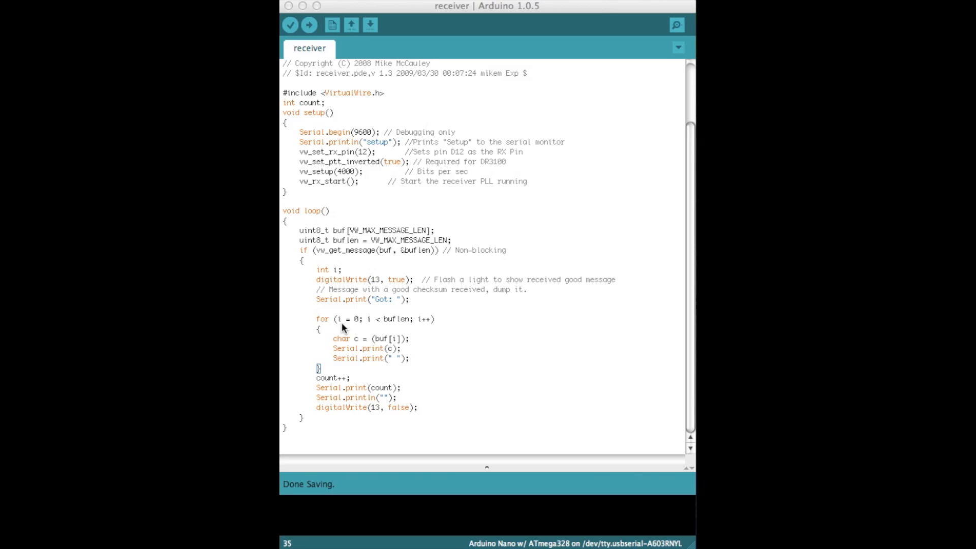
mouse_move(398, 367)
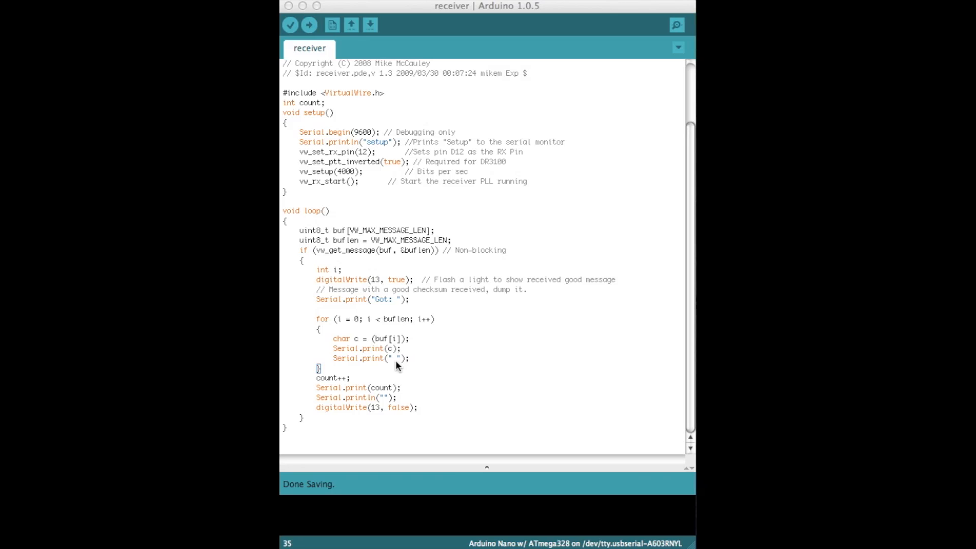
mouse_move(339, 378)
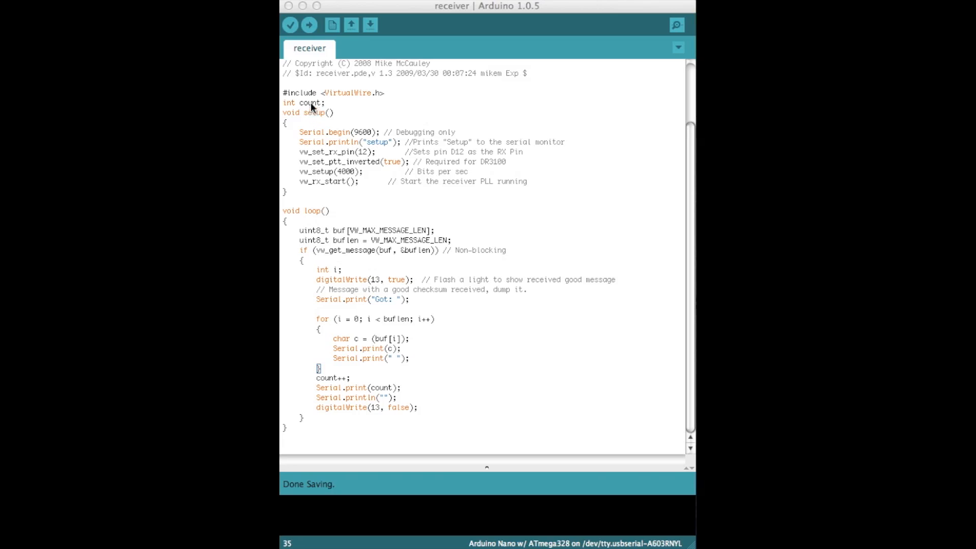
mouse_move(374, 390)
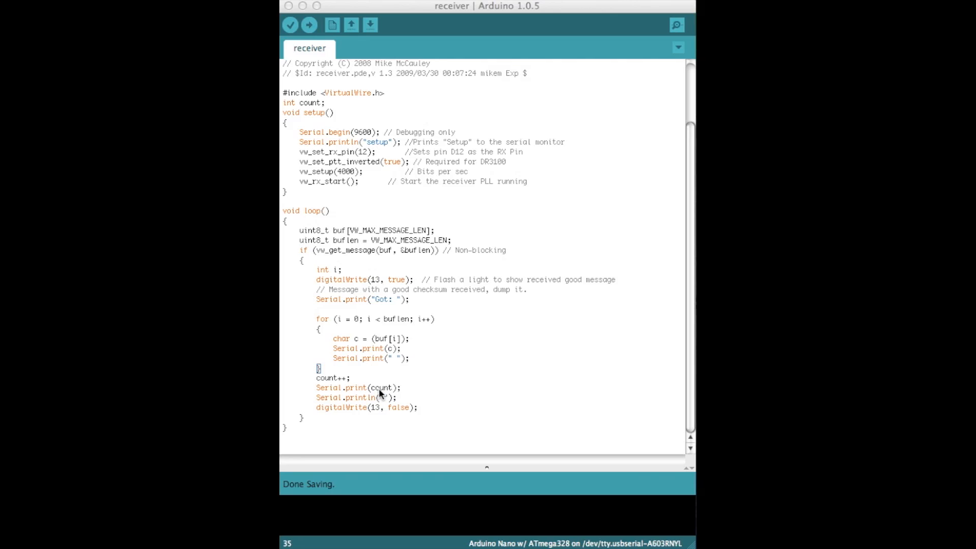
mouse_move(414, 405)
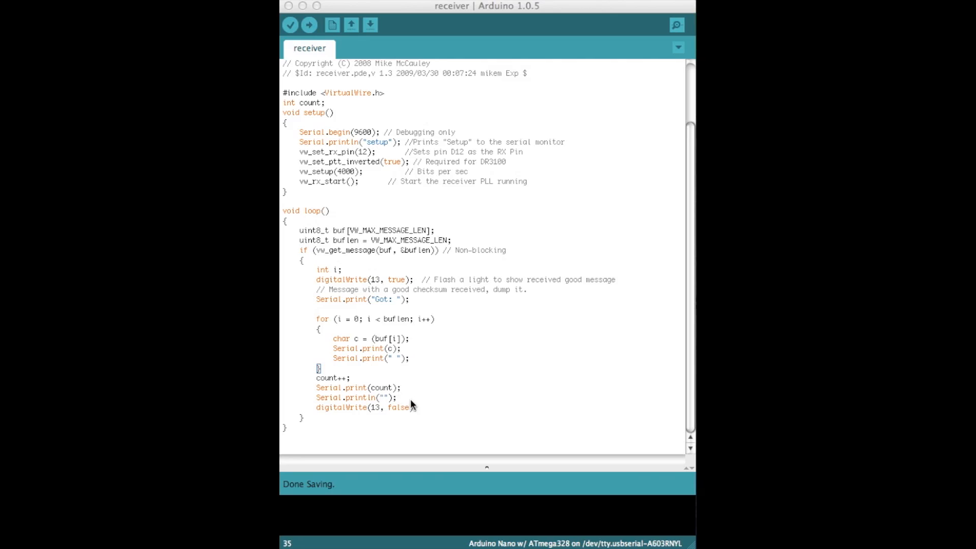
mouse_move(417, 416)
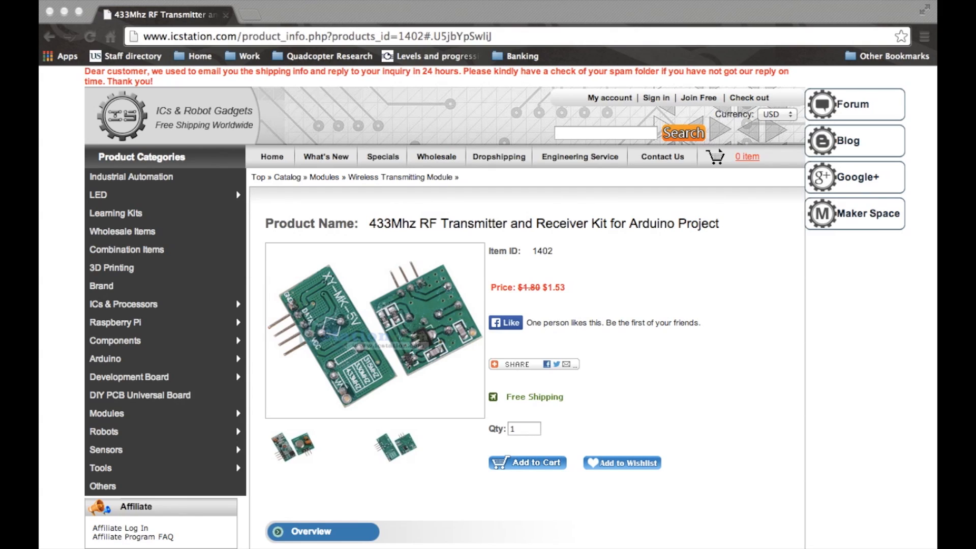
mouse_move(296, 447)
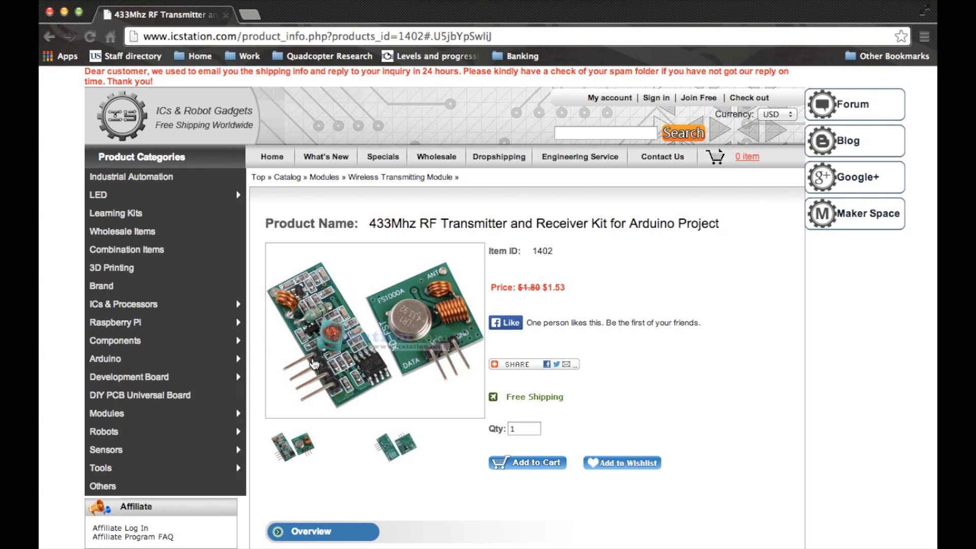
mouse_move(437, 305)
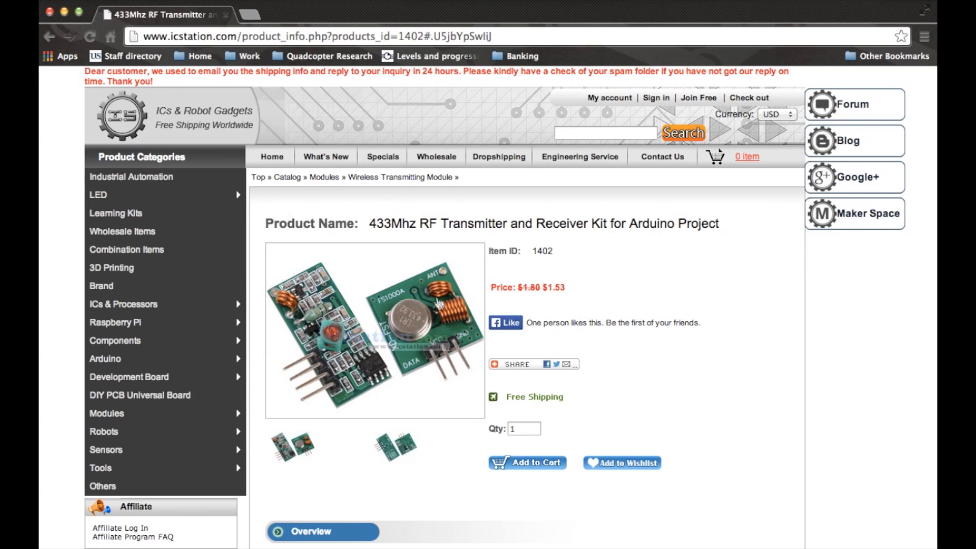
mouse_move(545, 290)
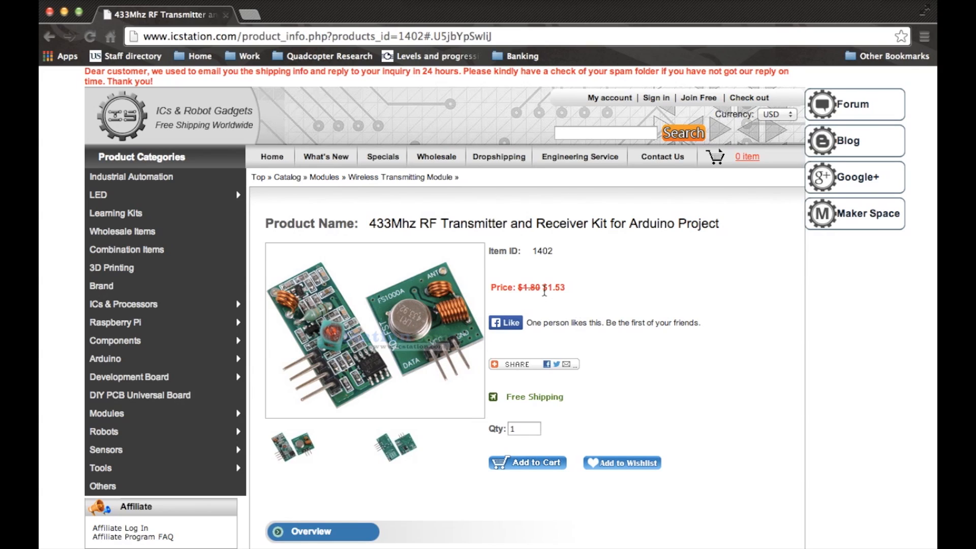
mouse_move(544, 300)
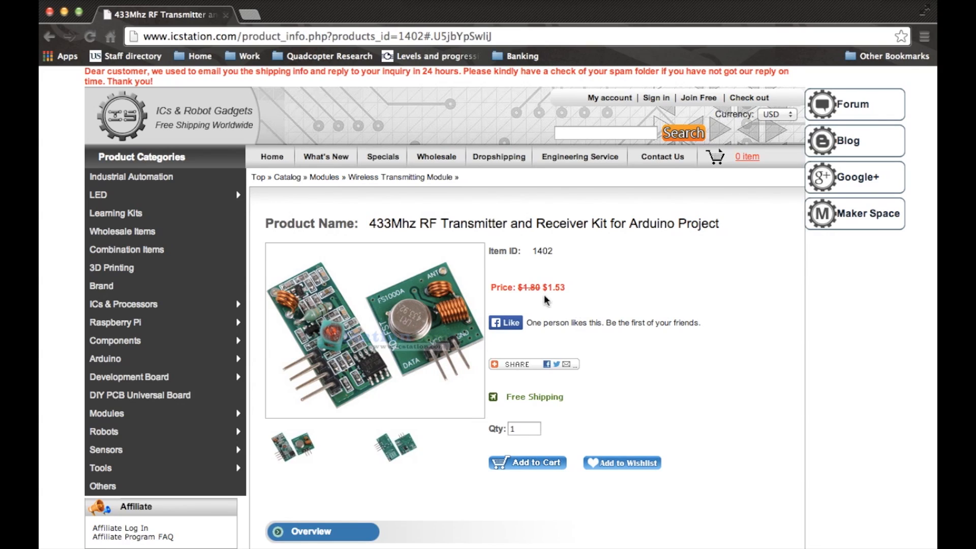
mouse_move(558, 304)
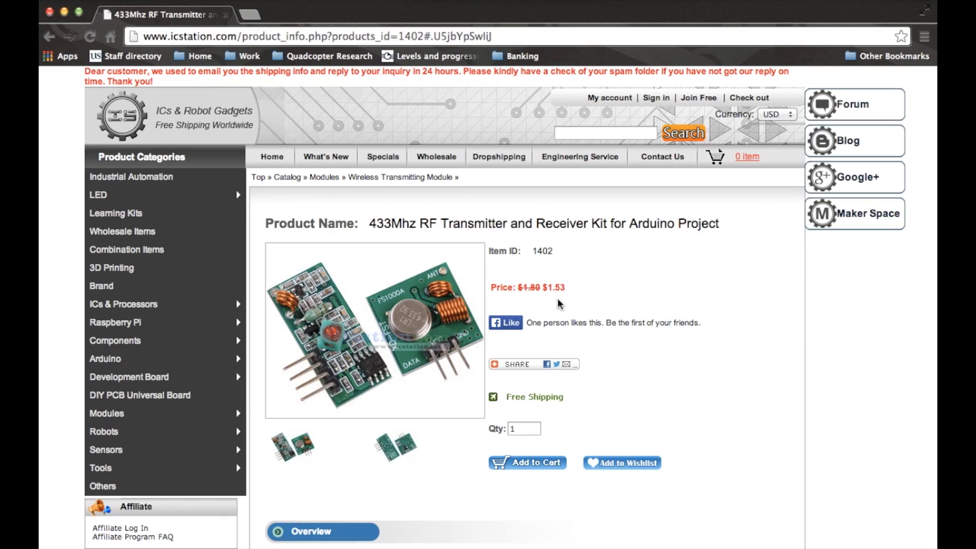
scroll(down, 3)
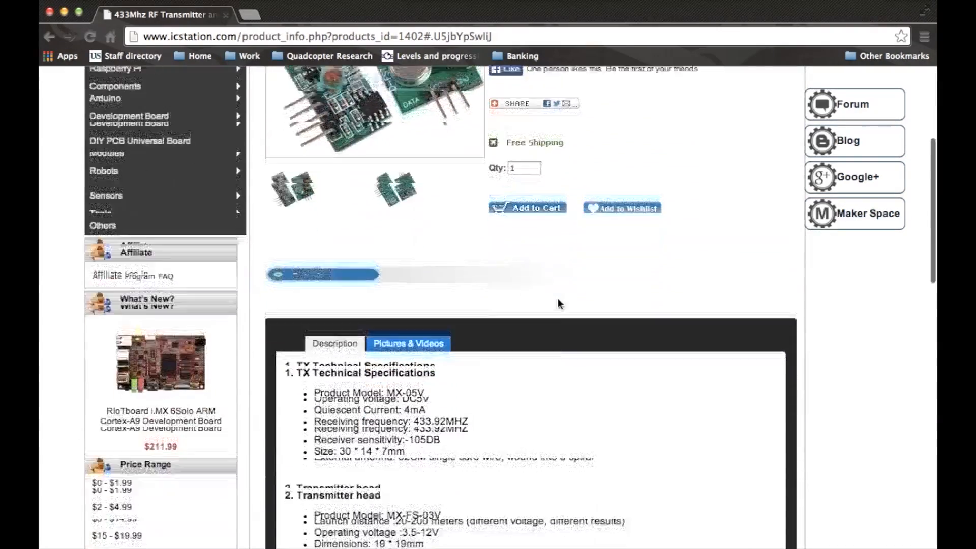
scroll(down, 3)
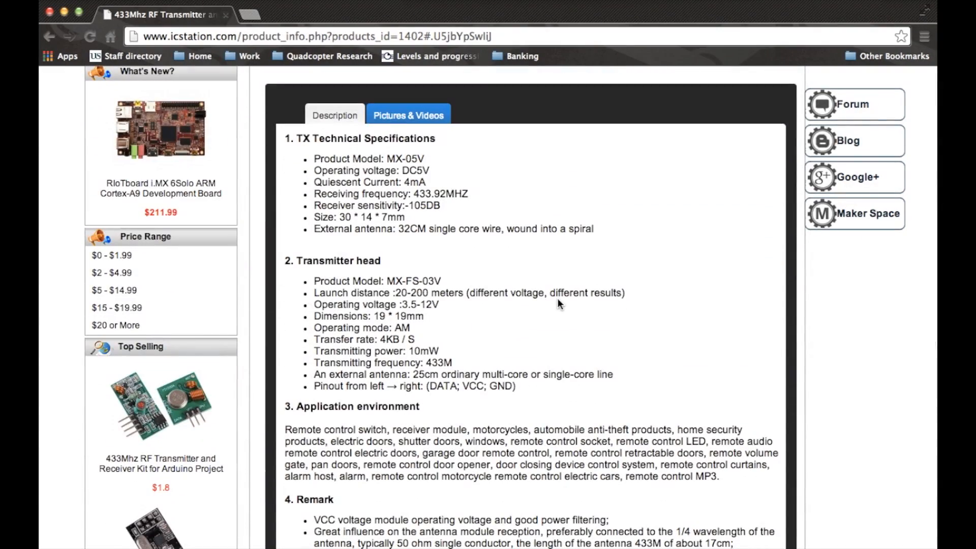
scroll(down, 3)
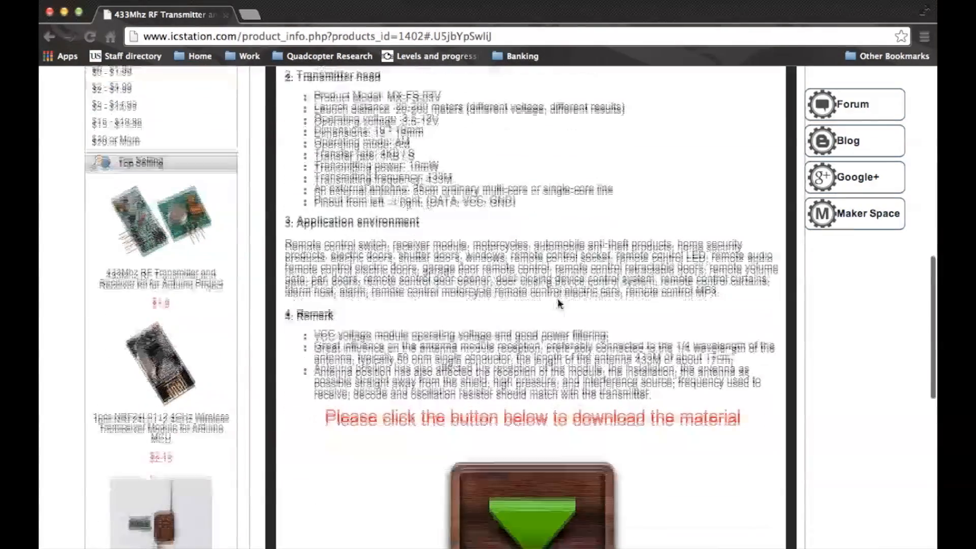
scroll(down, 3)
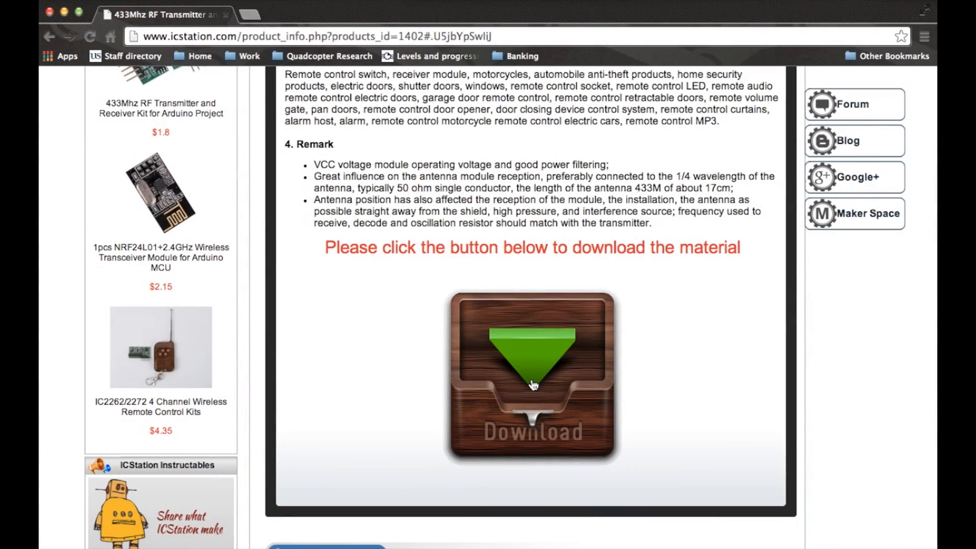